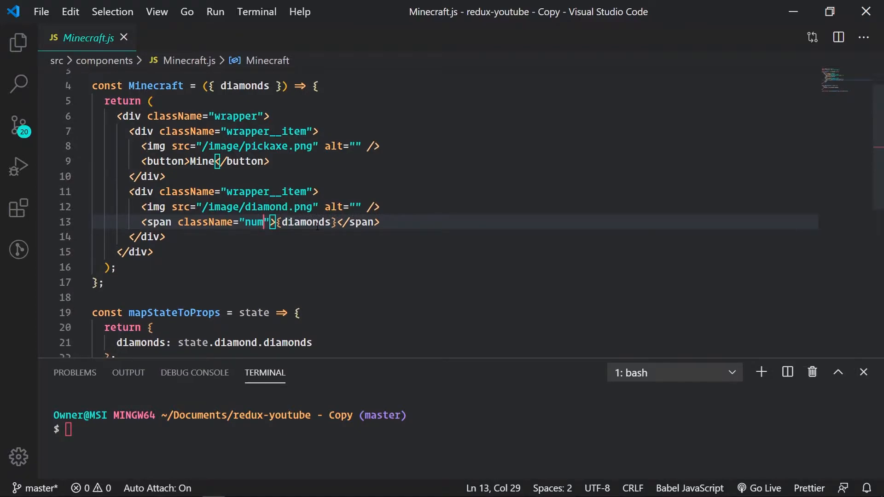
Add two blank lines below mapStateToProps for the new function
scroll("down", 3)
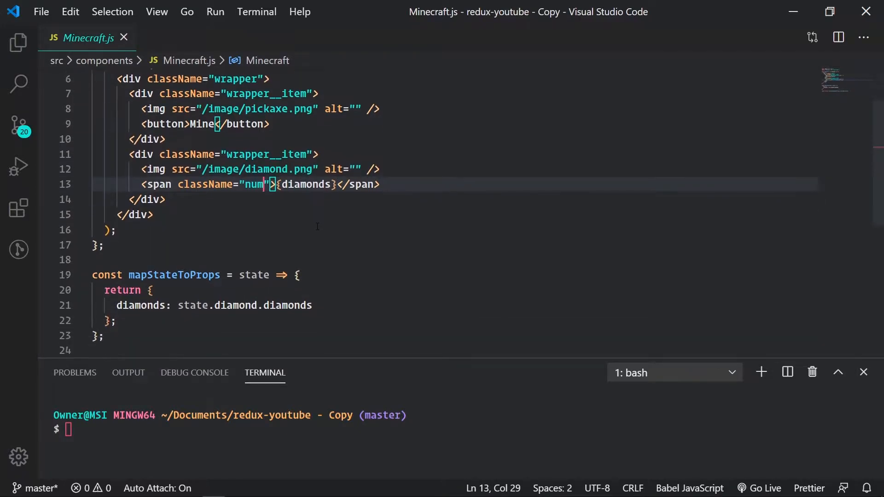
scroll("down", 3)
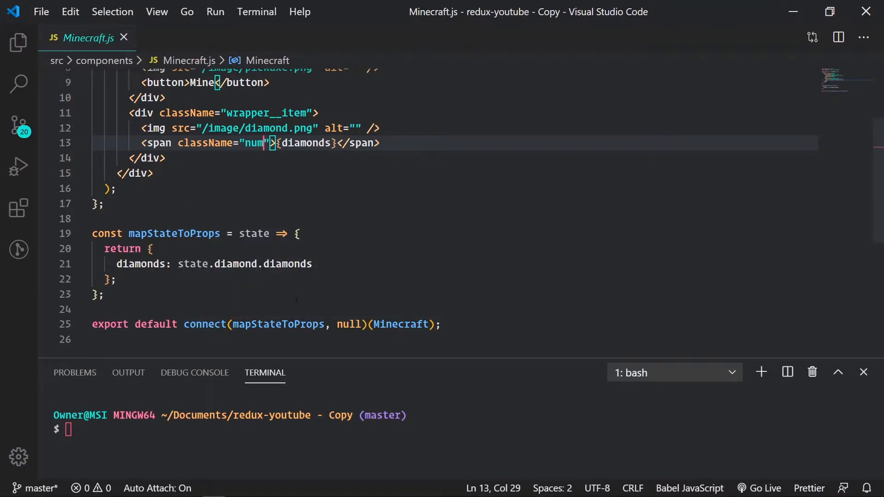
mouse_move(352, 308)
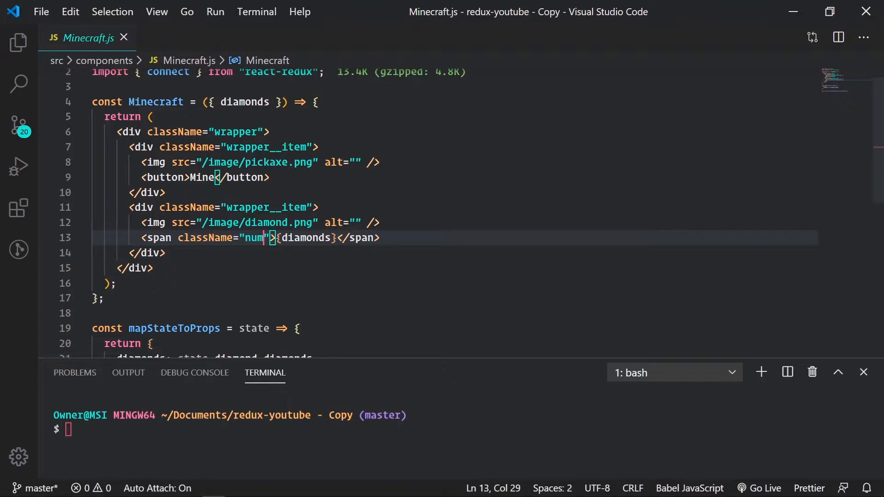
mouse_move(245, 102)
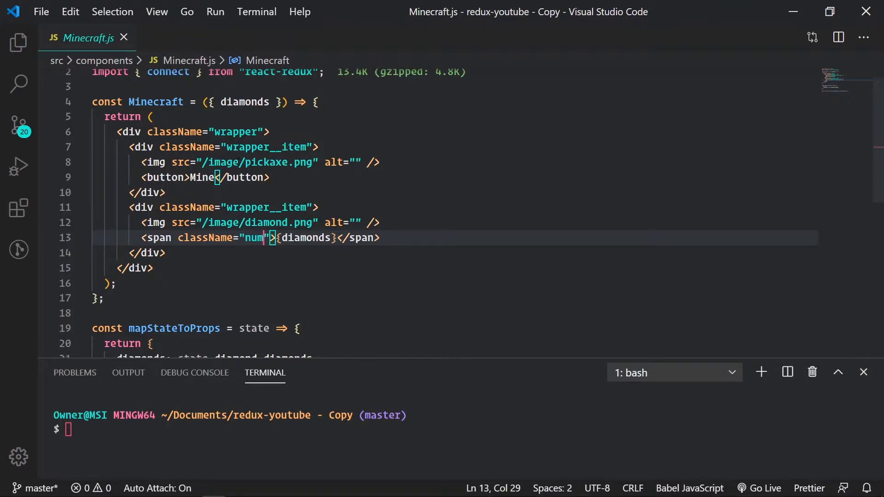
scroll("down", 3)
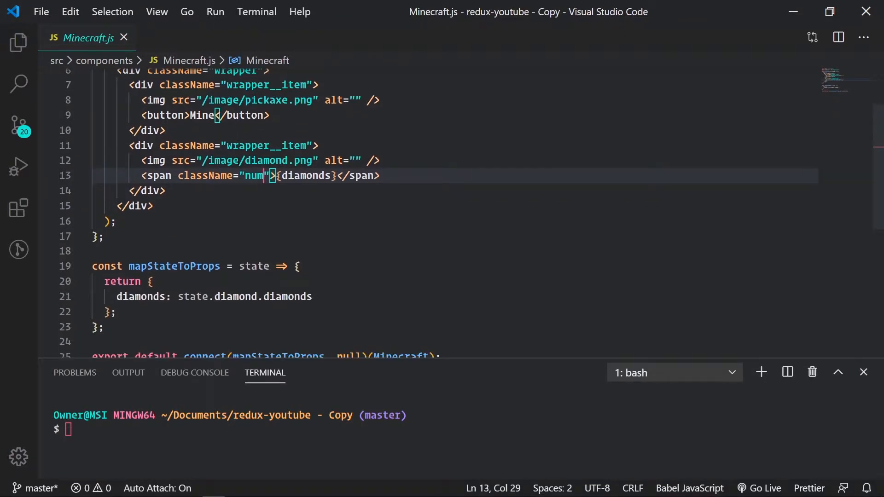
scroll("down", 3)
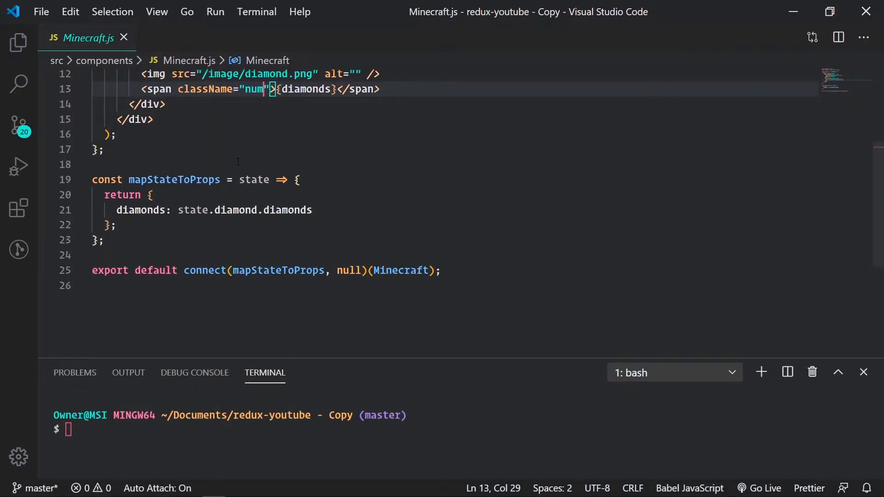
left_click(104, 239)
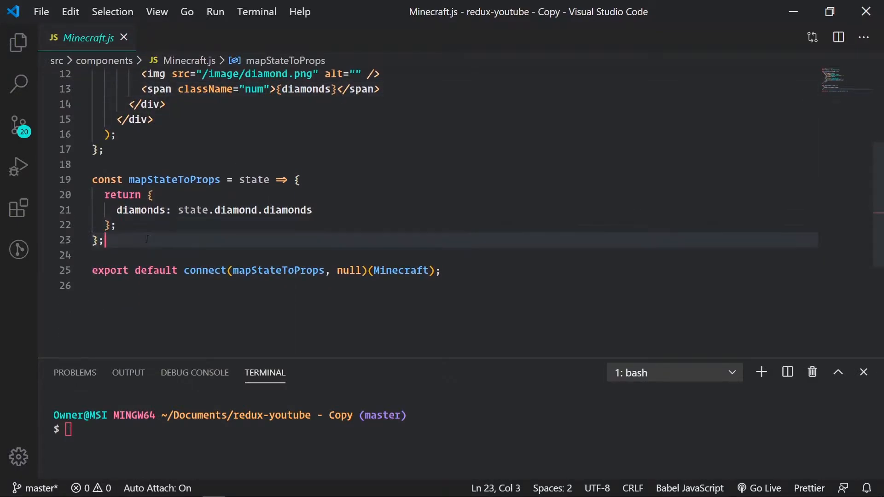
key("Enter")
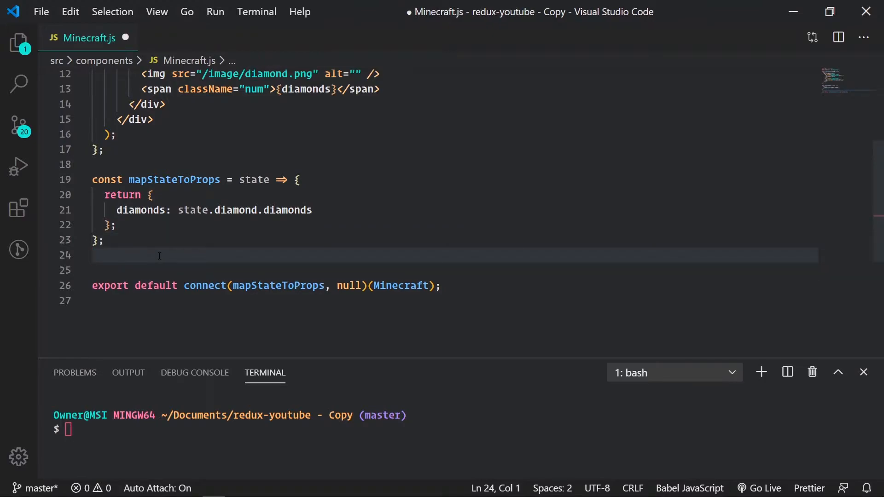
key("Enter")
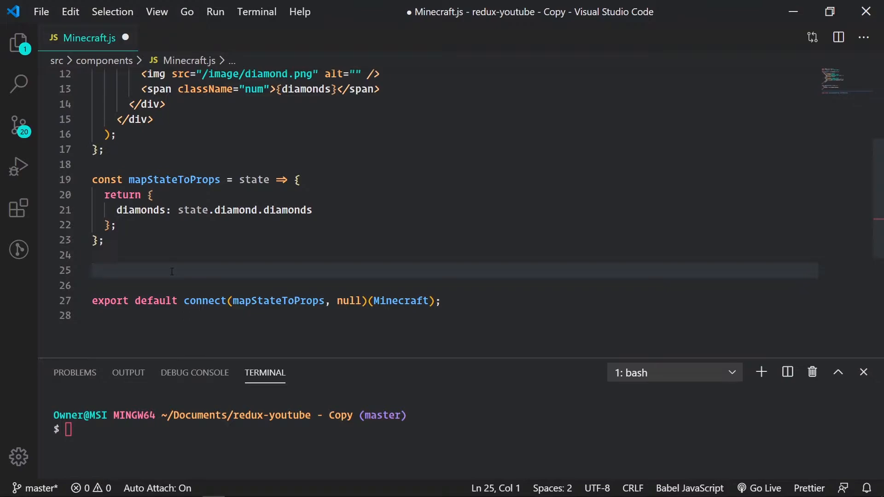
Write 'const mapDispatchToProps = (dispatch) =' starting the arrow function
type("const")
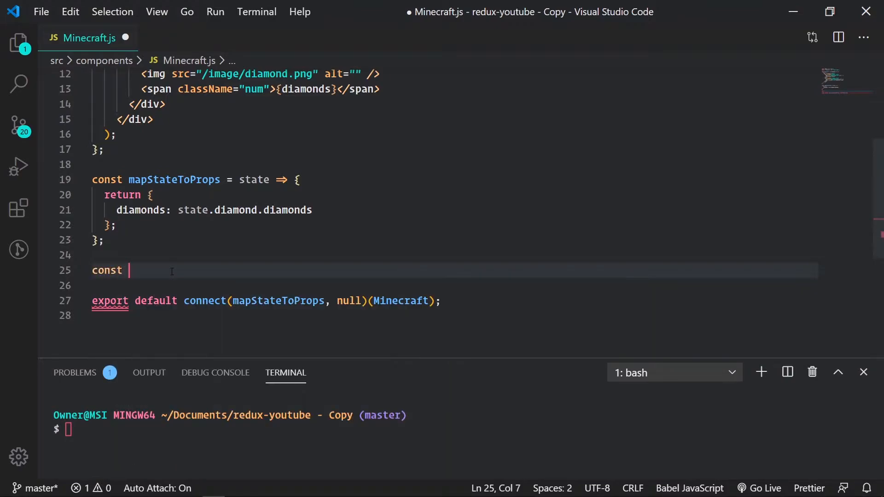
type("mapD")
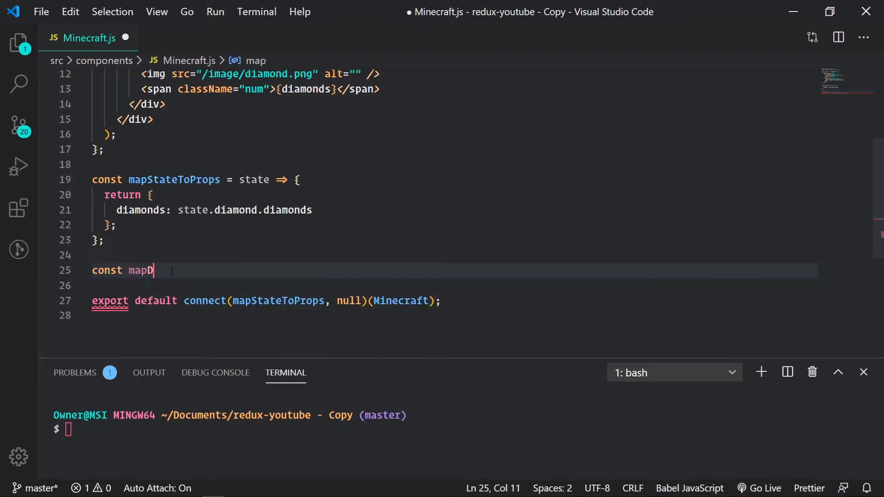
type("ispatchT")
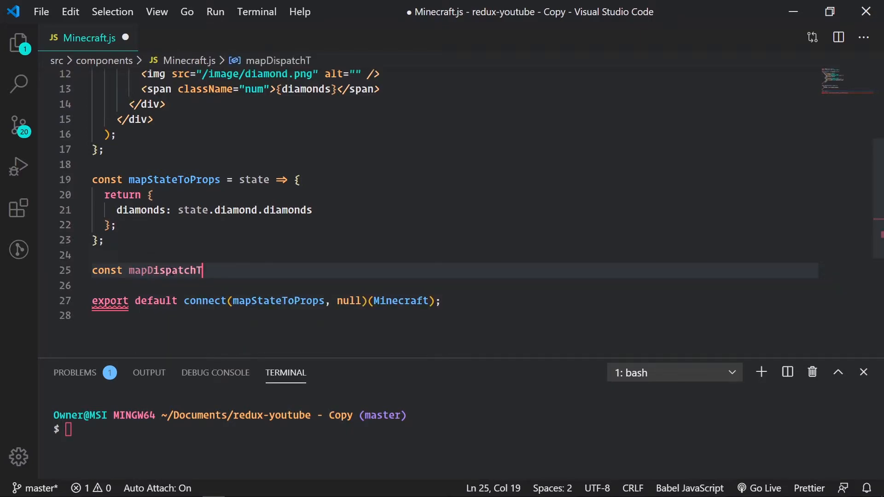
type("oProps = (")
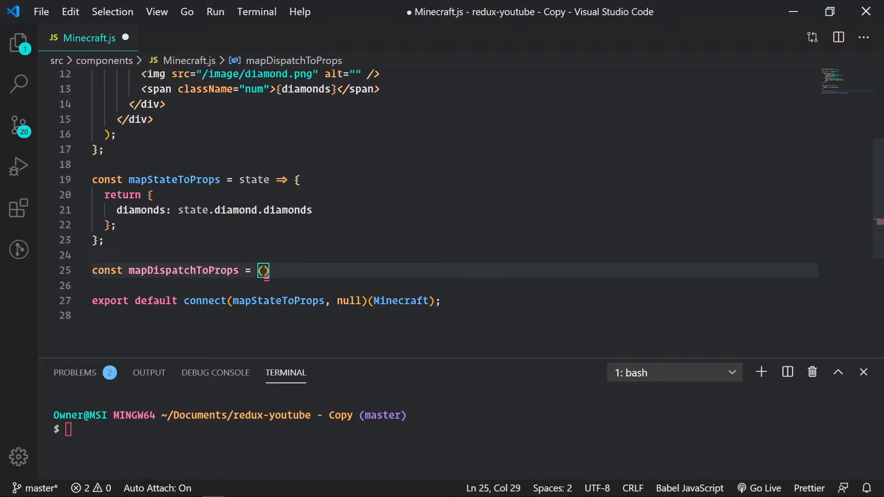
type("dispat")
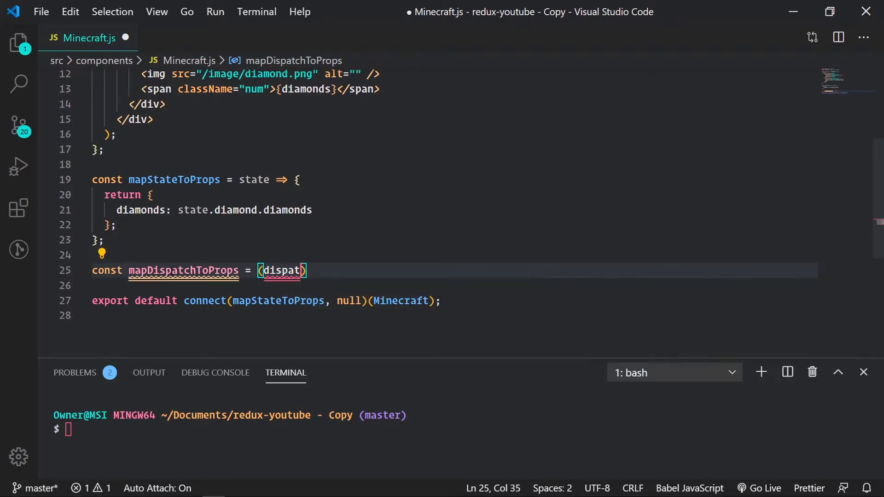
type("ch) => {")
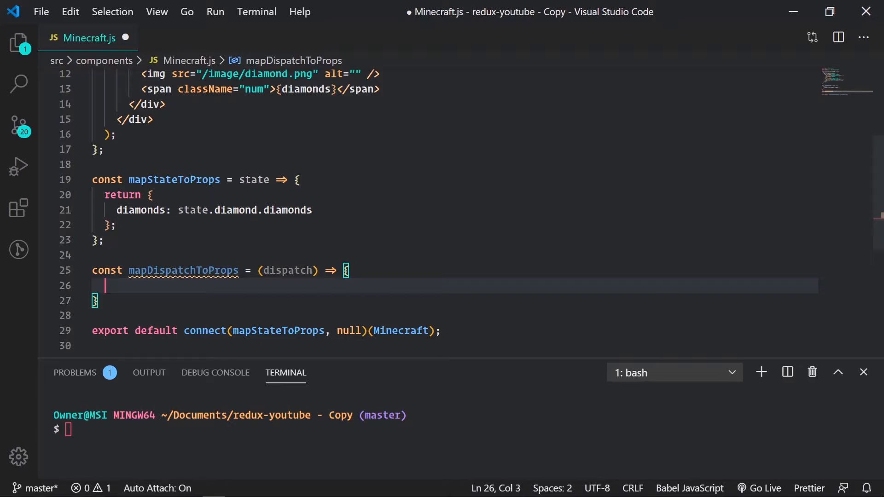
Return an object with diamondCount: () => dispatch( inside mapDispatchToProps
type("return {")
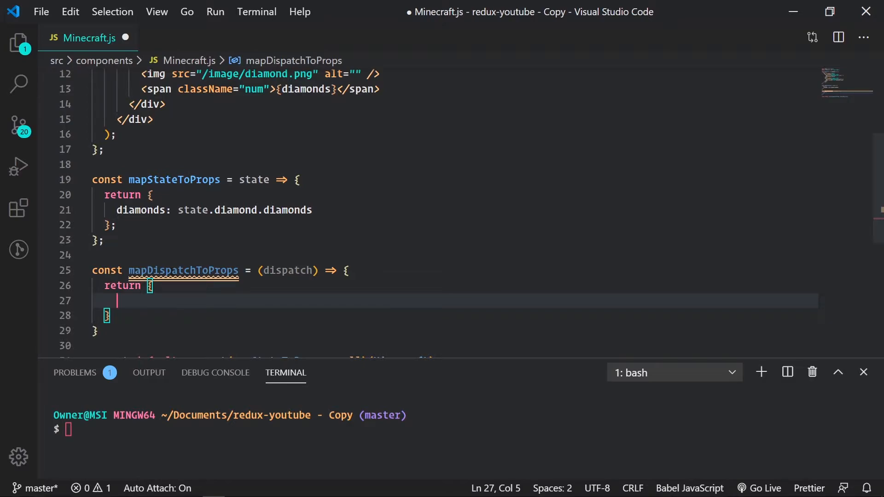
type("diamond")
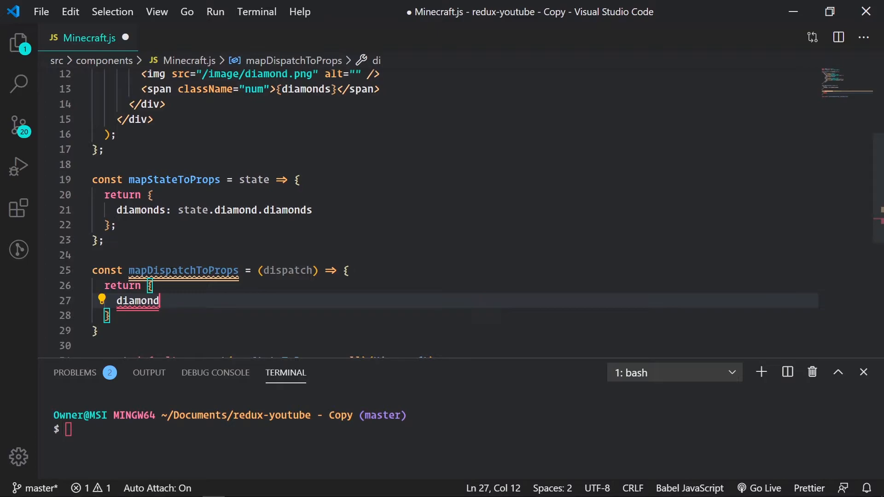
type("Count")
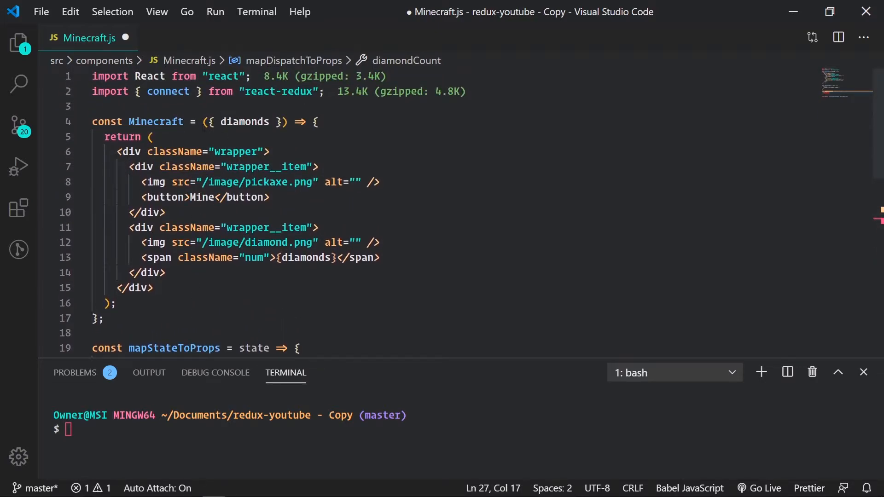
mouse_move(243, 121)
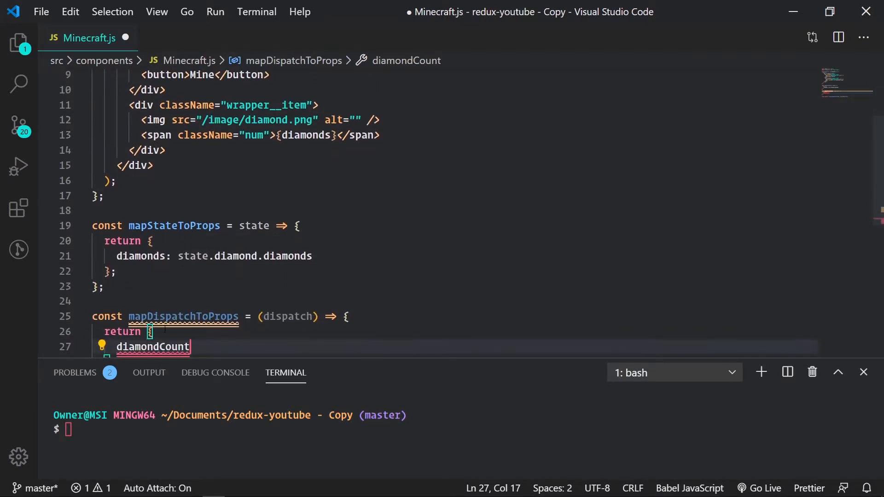
scroll("down", 3)
type(":")
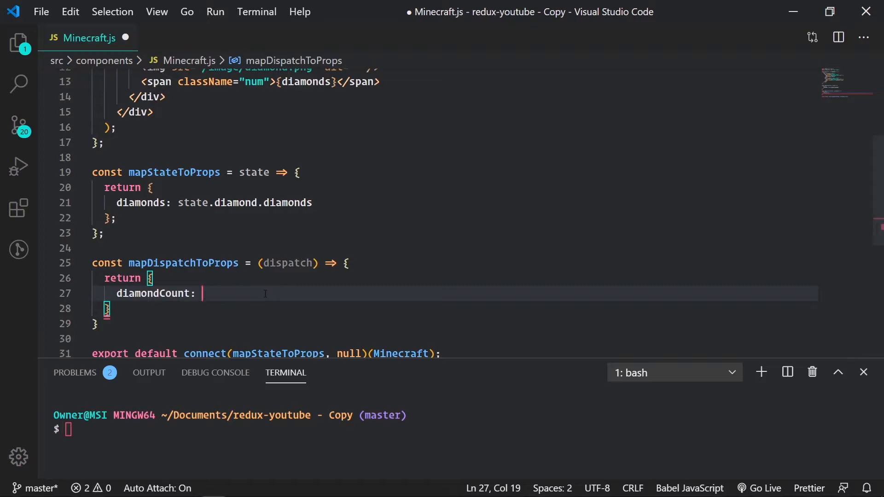
type("() =>")
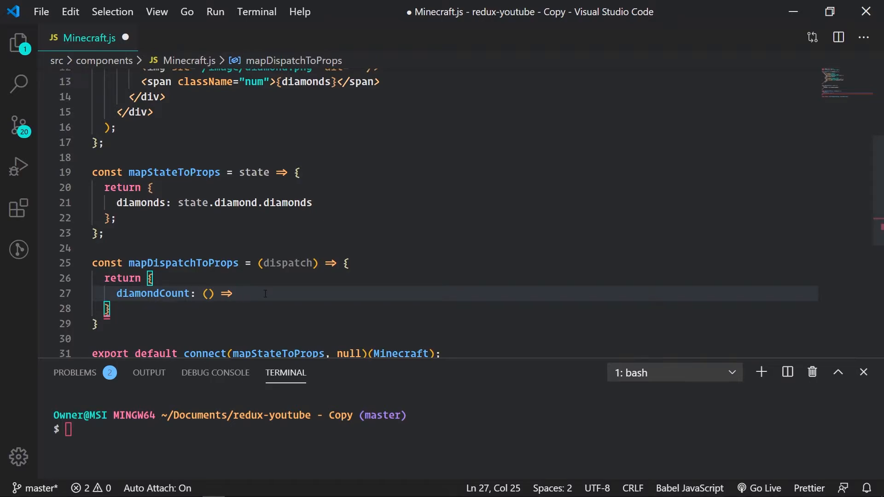
type("disp")
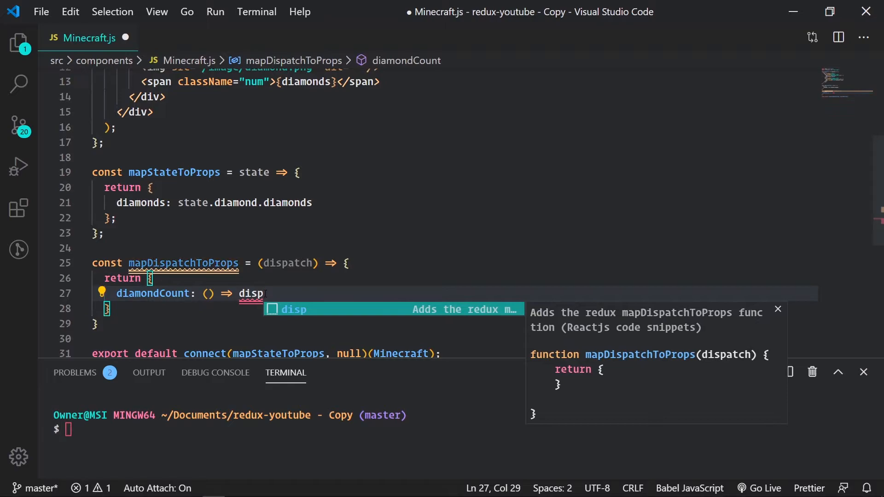
type("at")
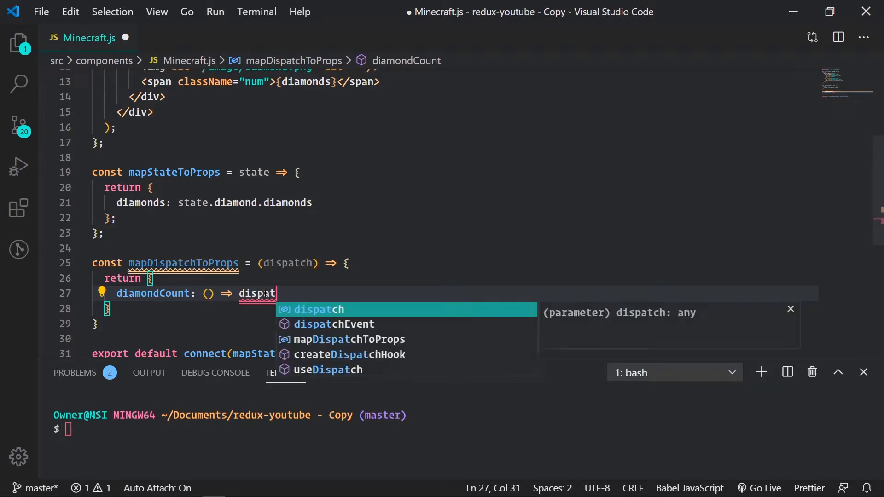
key("Tab")
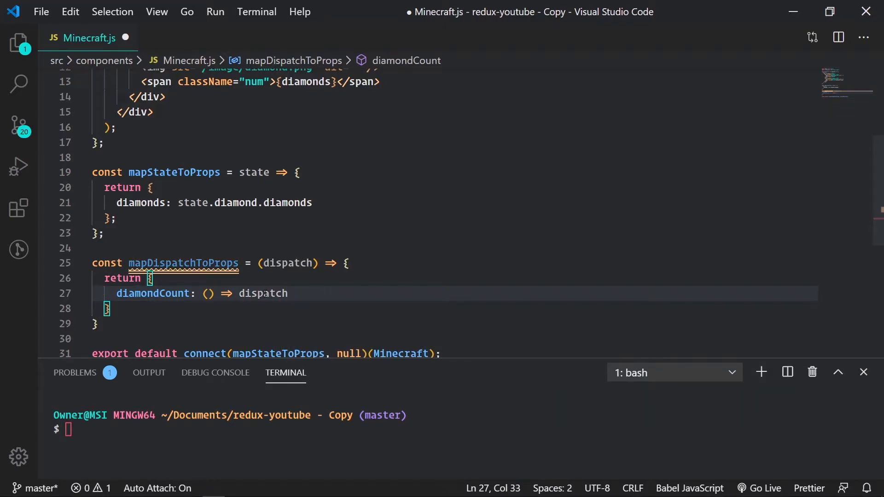
type("(")
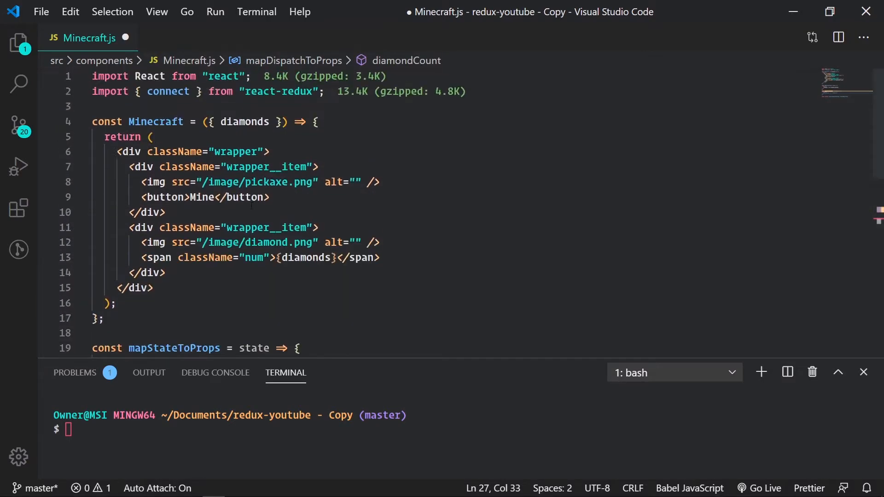
Begin 'import {minedDiamond} from ""' on line 3 below the existing imports
left_click(330, 91)
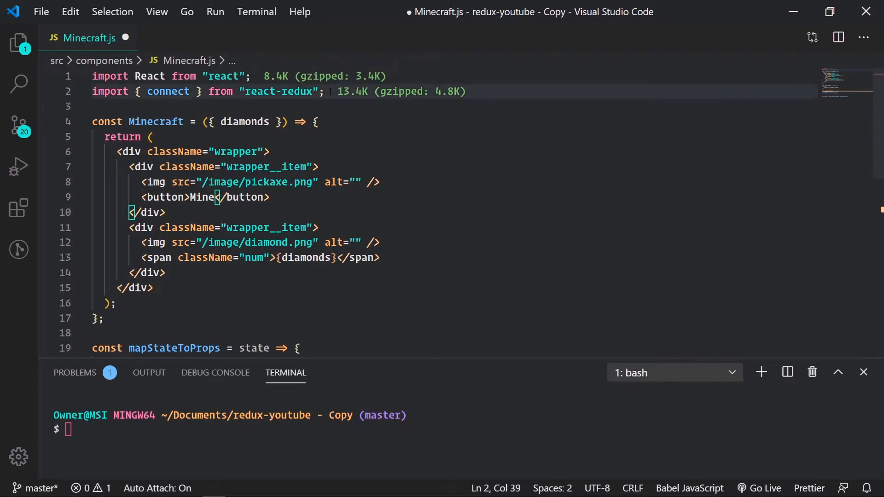
type("imp")
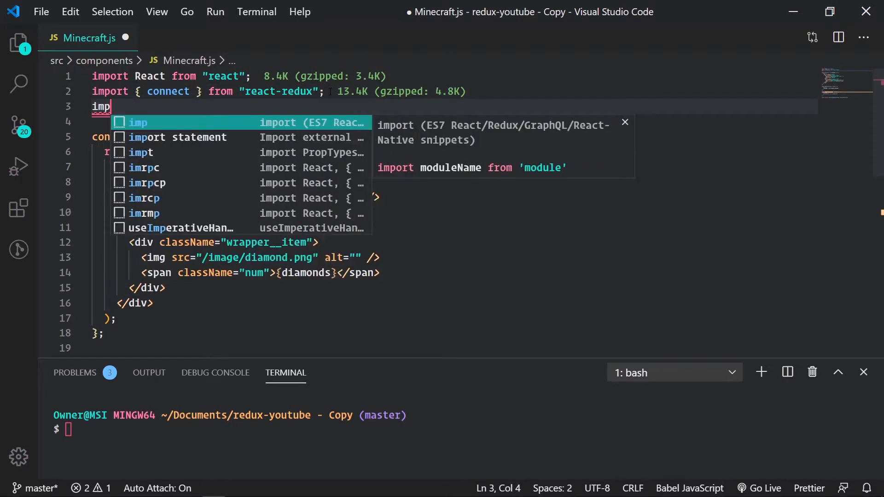
key("Tab")
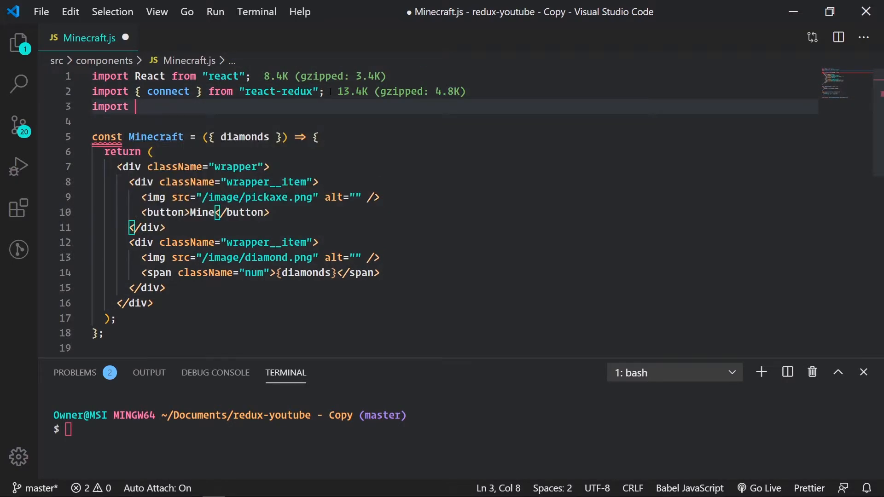
type("{")
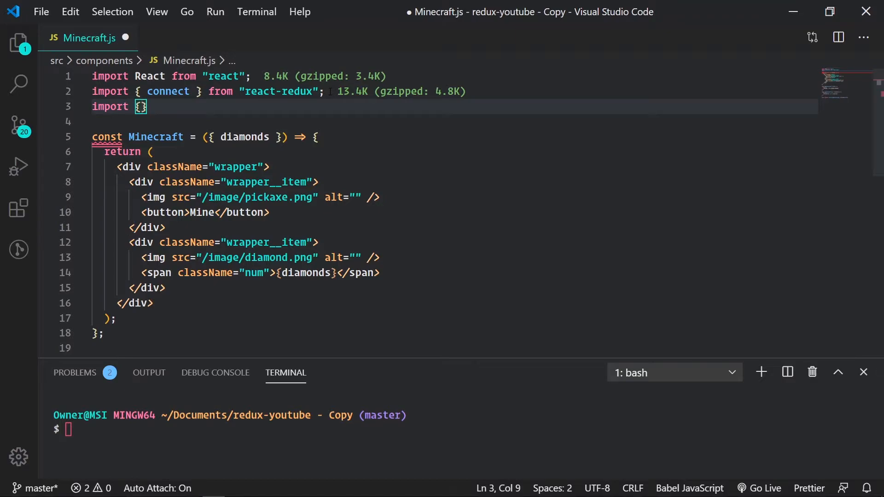
mouse_move(149, 76)
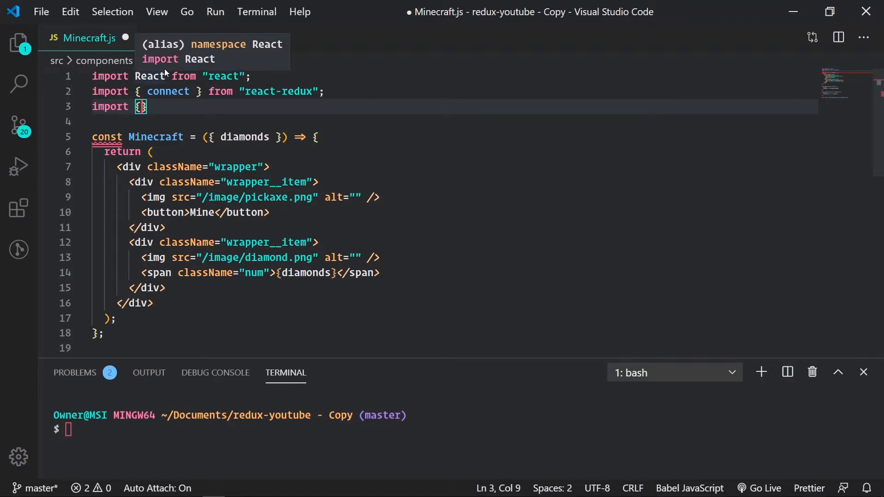
type("minedDiamond")
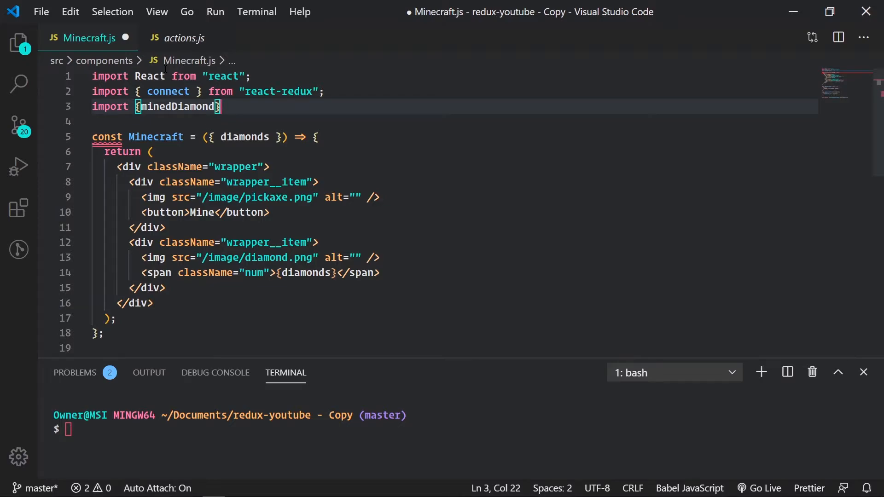
type("from")
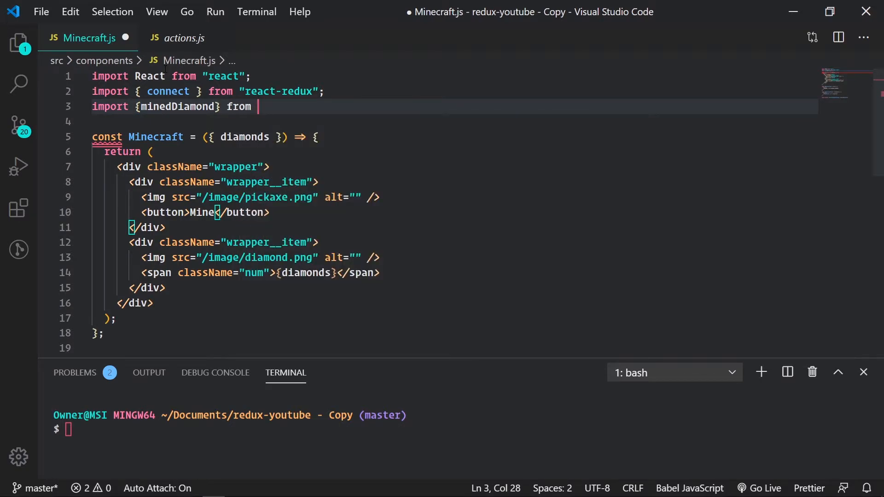
type("\"\"")
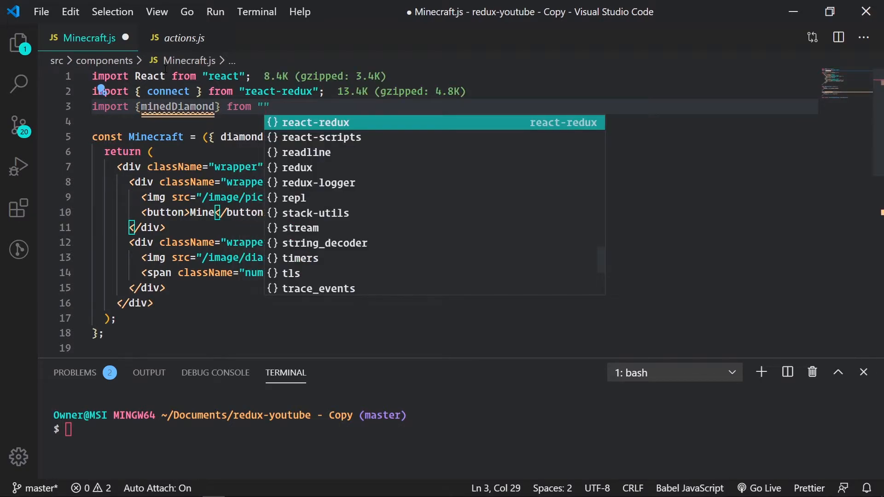
Fill the import path as "../store/diamond/actions" using path autocomplete
type("..")
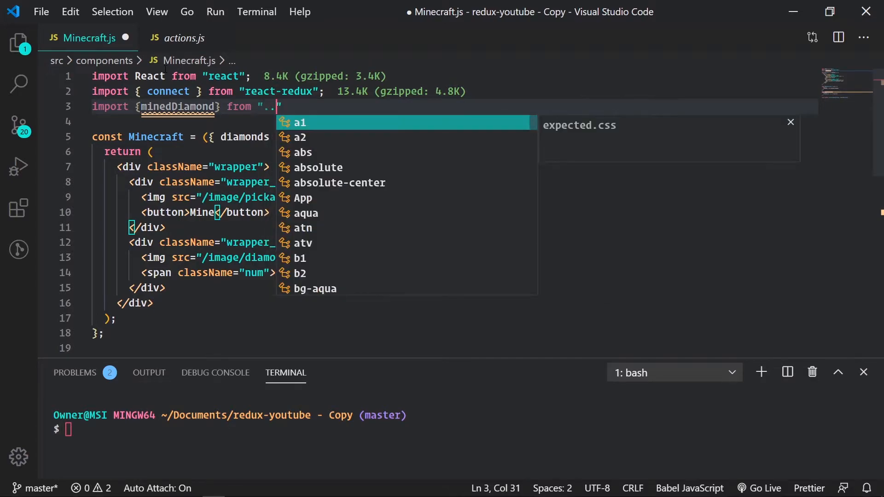
type("/../")
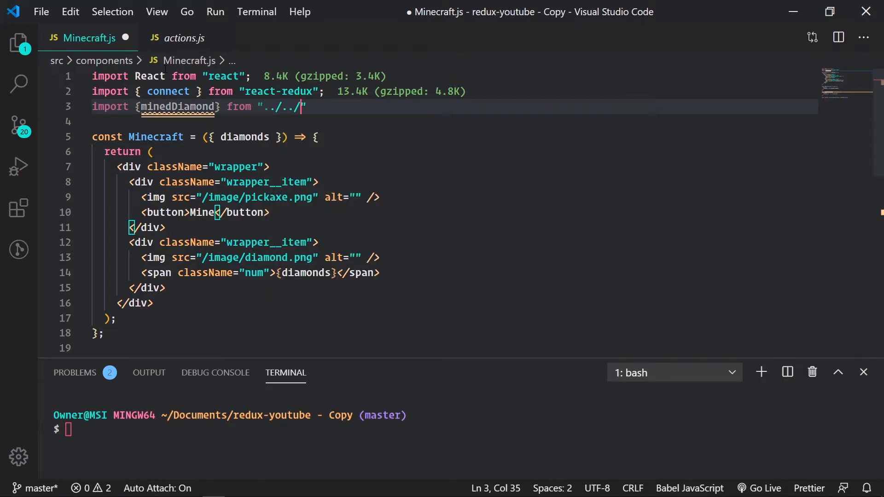
key("Backspace")
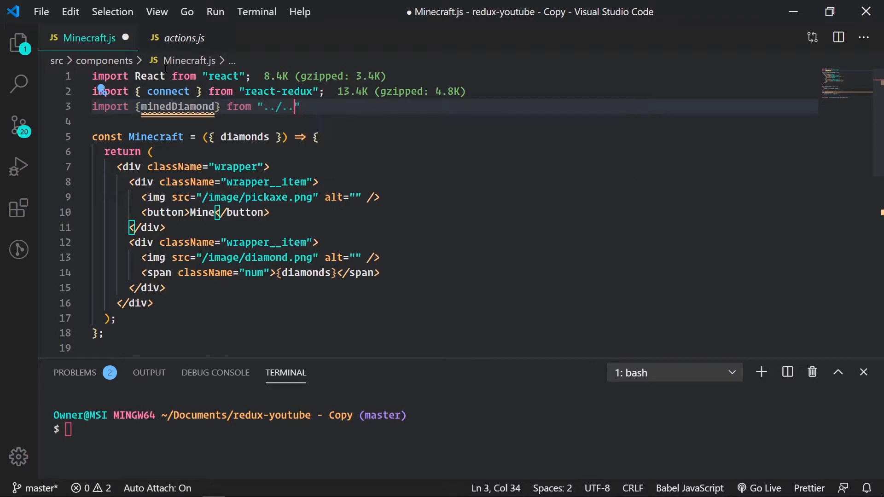
key("Backspace")
type("components/")
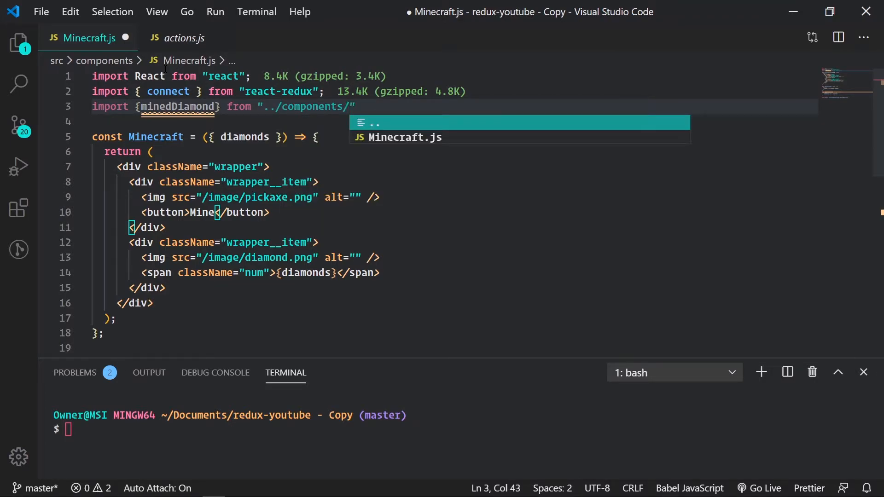
key("BackSpace")
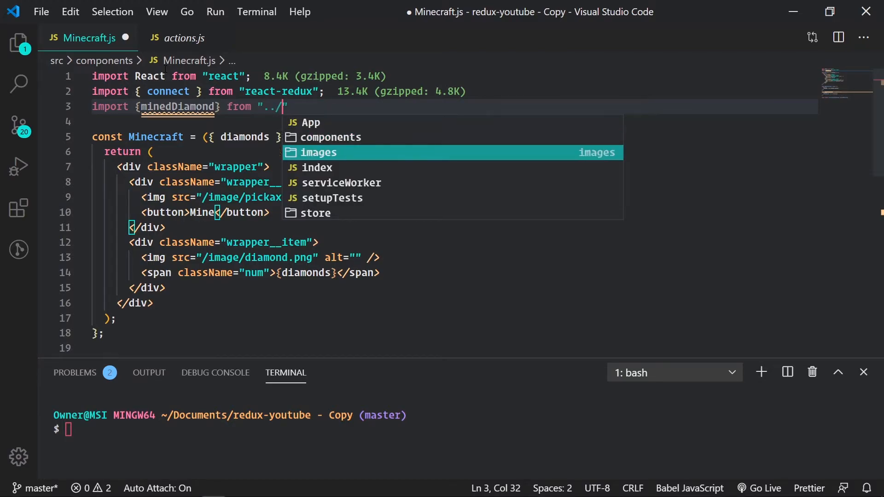
type("store/")
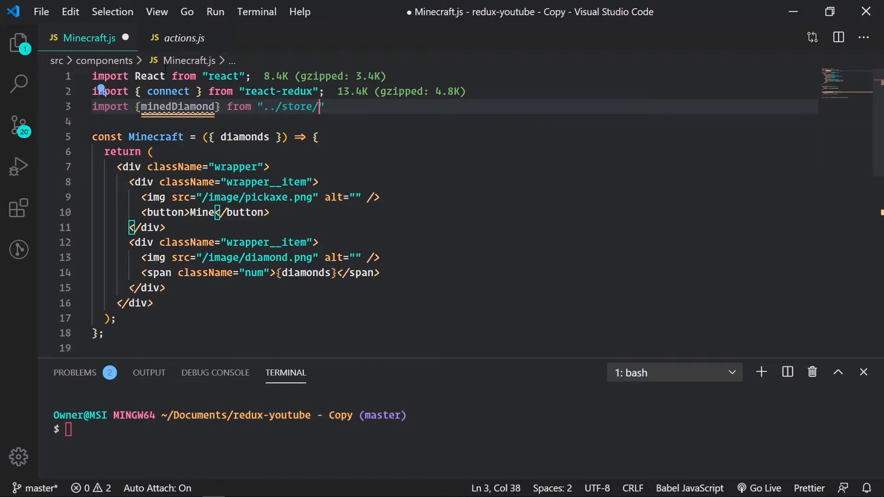
type("diamond")
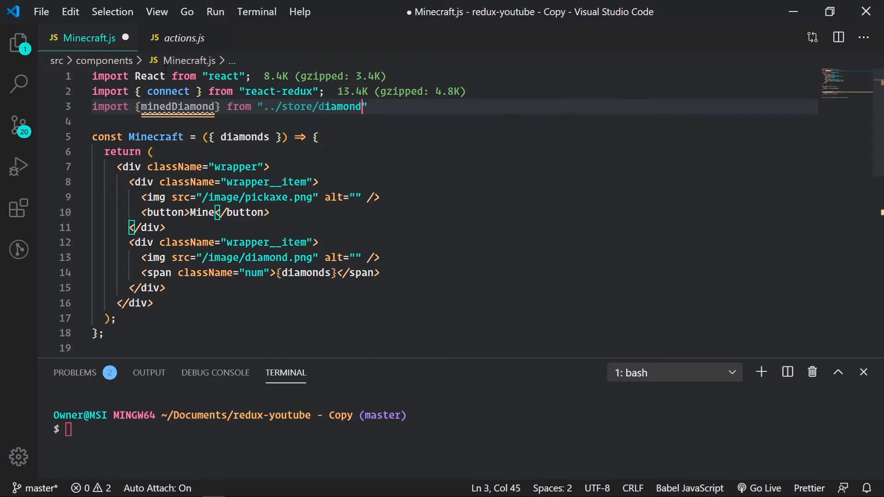
type("/actions")
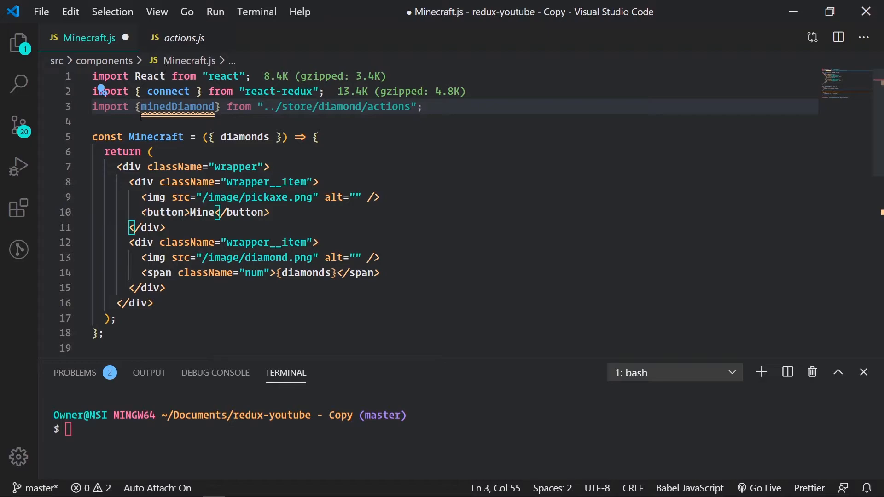
scroll("down", 3)
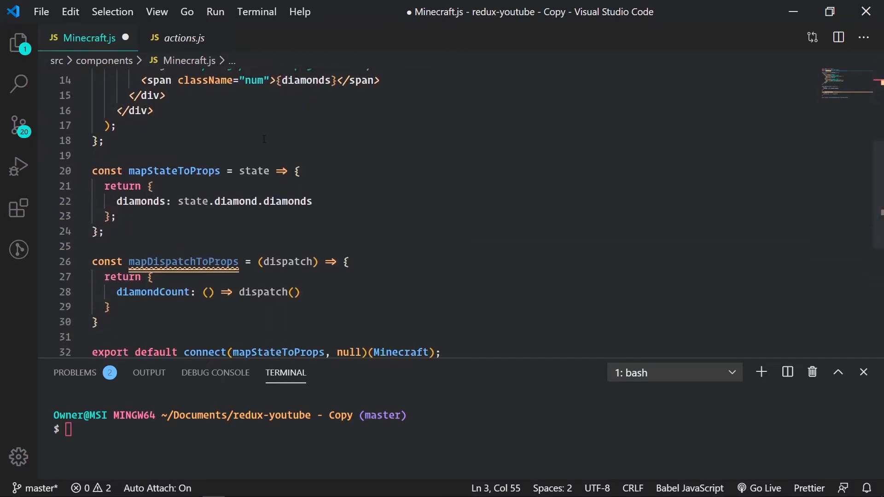
scroll("down", 3)
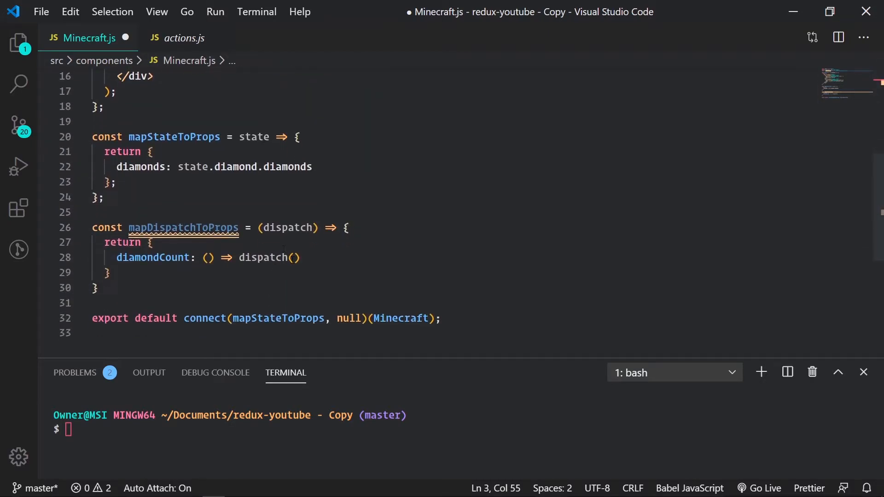
Pass minedDiamond into dispatch(), check its definition in actions.js, and return to Minecraft.js
left_click(292, 258)
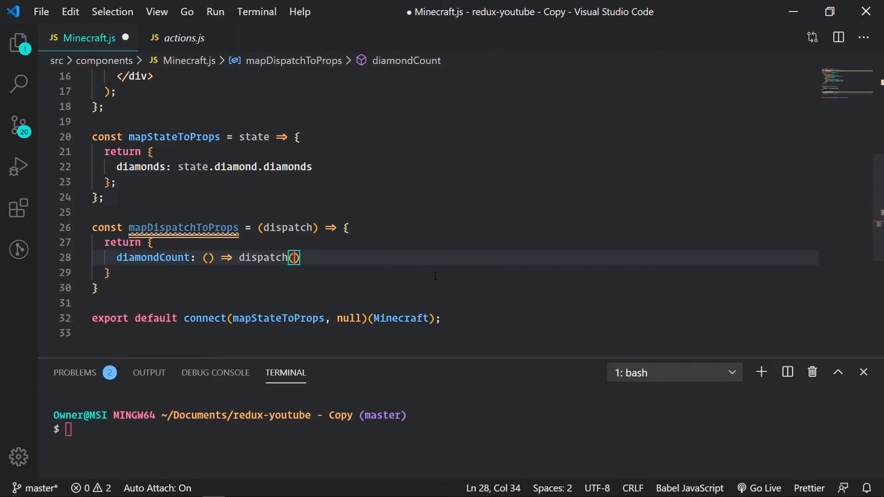
type("minedDiamond")
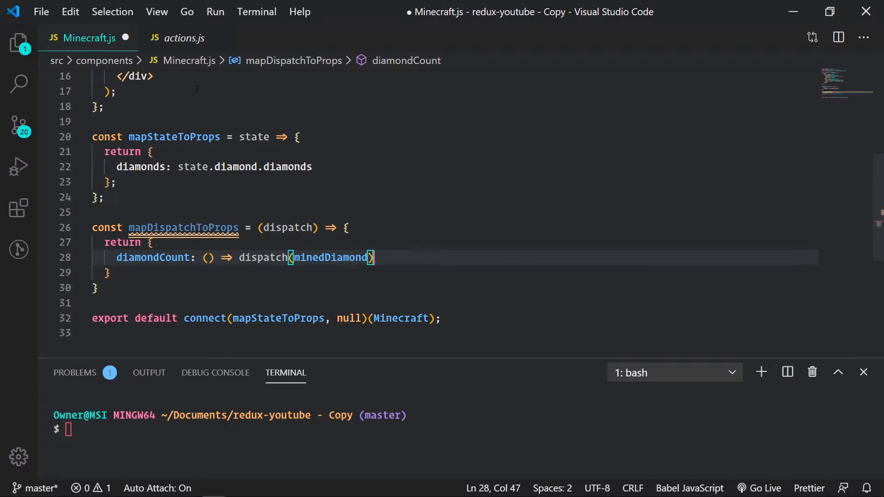
left_click(184, 38)
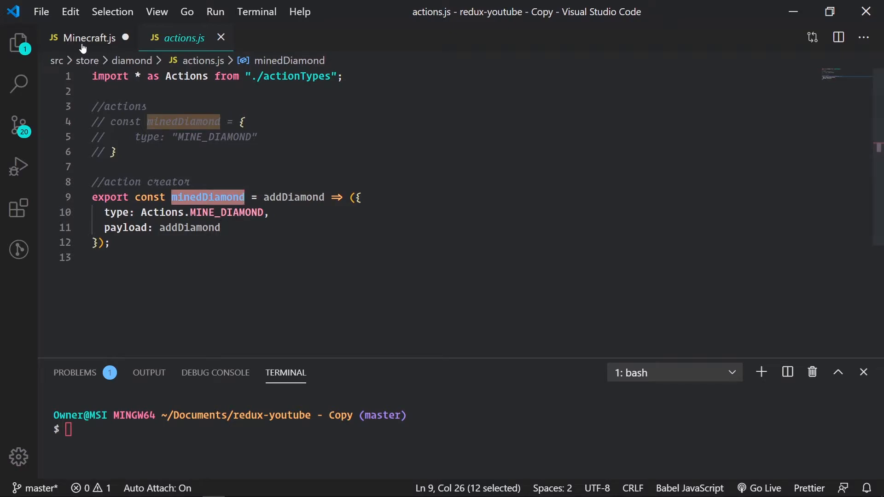
left_click(88, 38)
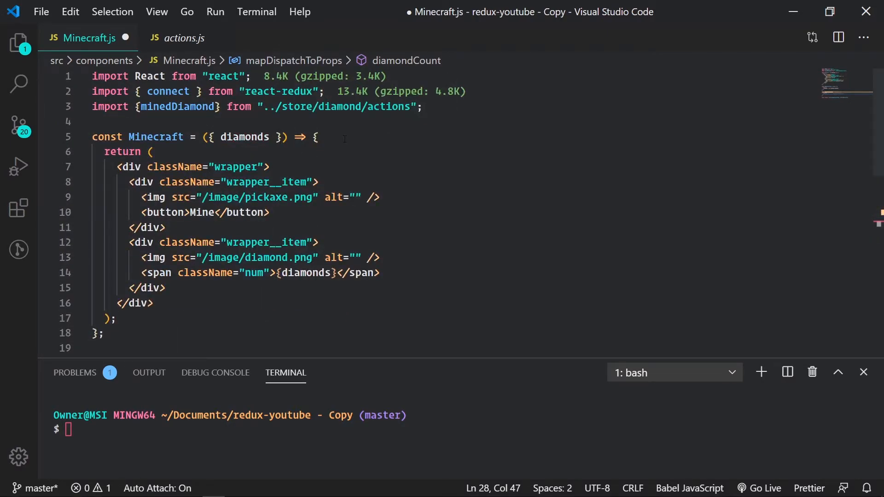
Add 'const handleClick = () =>' inside the Minecraft component
key("Enter")
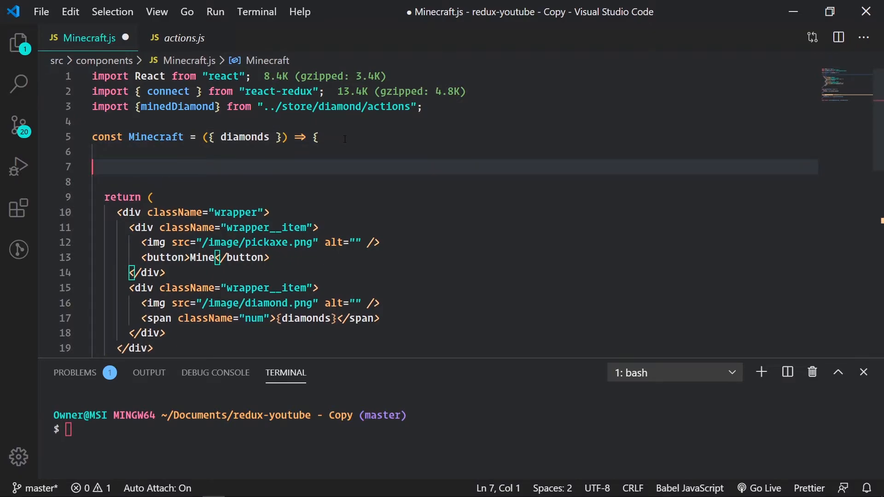
type("const ha")
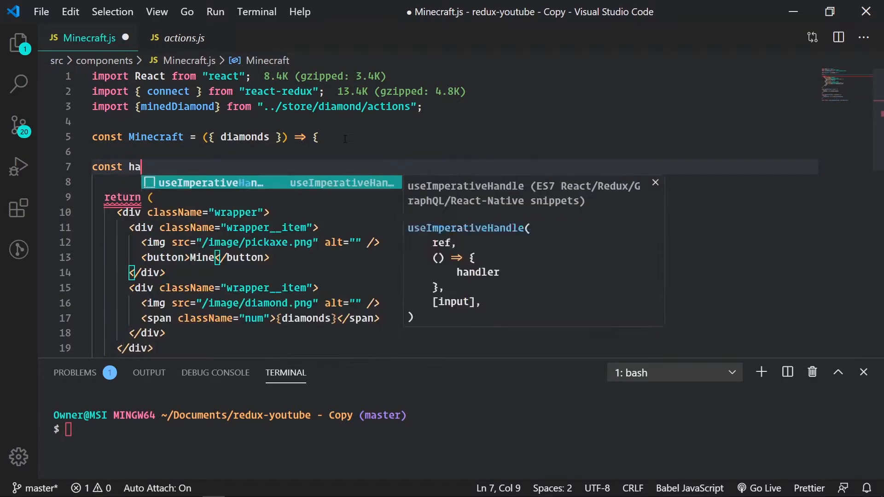
type("ndleClick =")
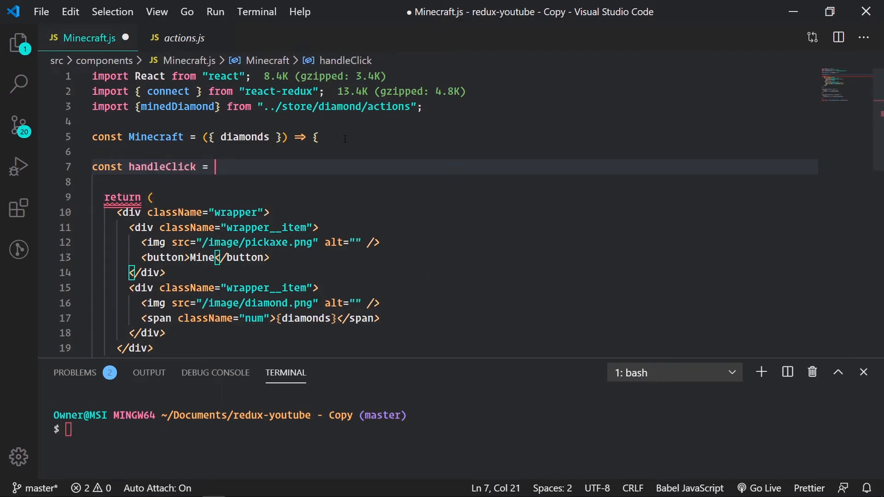
type("() =>")
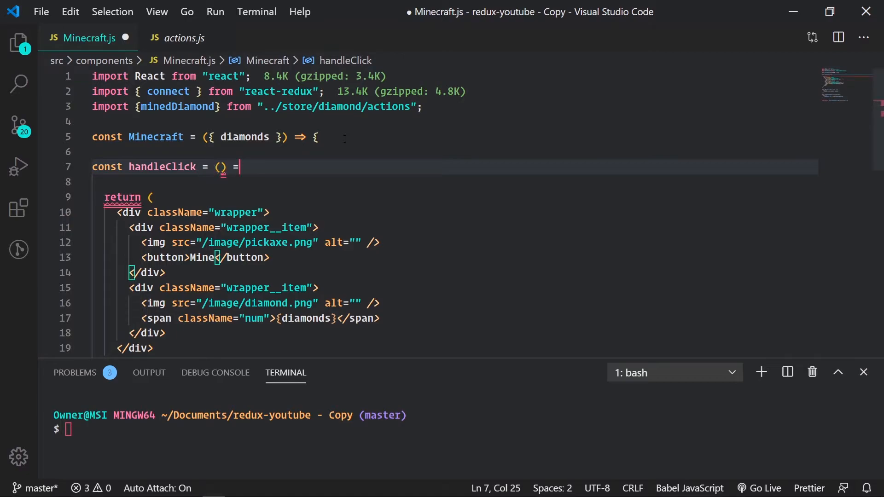
type(">")
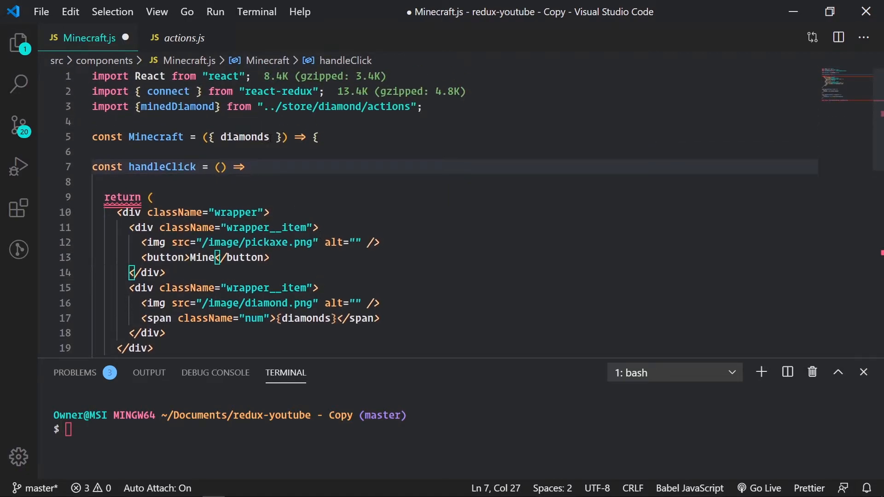
Destructure minedDiamond from props, have handleClick call minedDiamond(), and bring up recent files
type(", min")
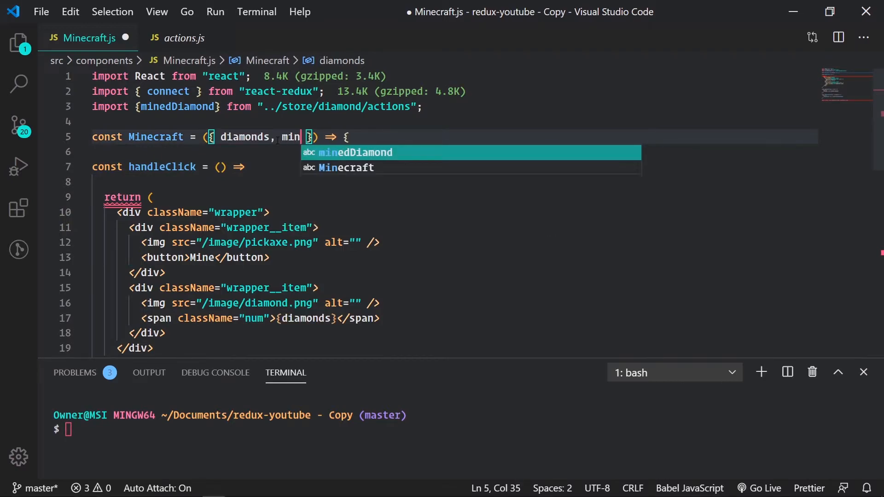
key("Tab")
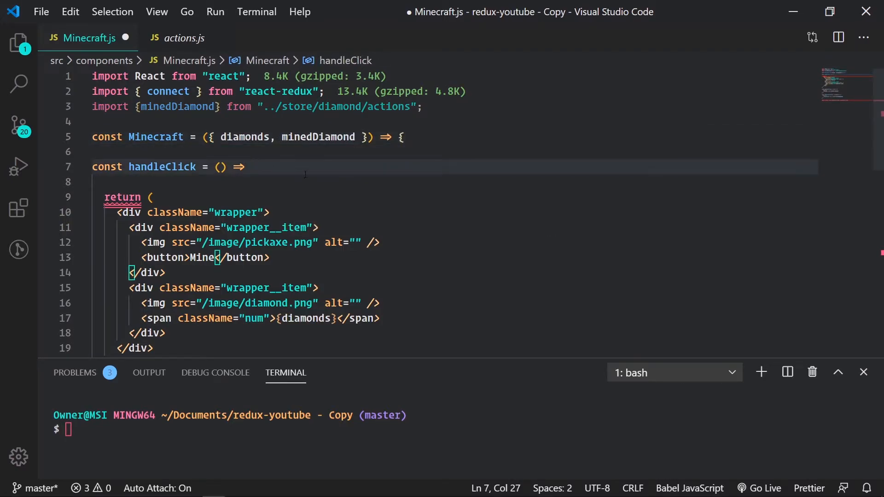
type("minedDiamond")
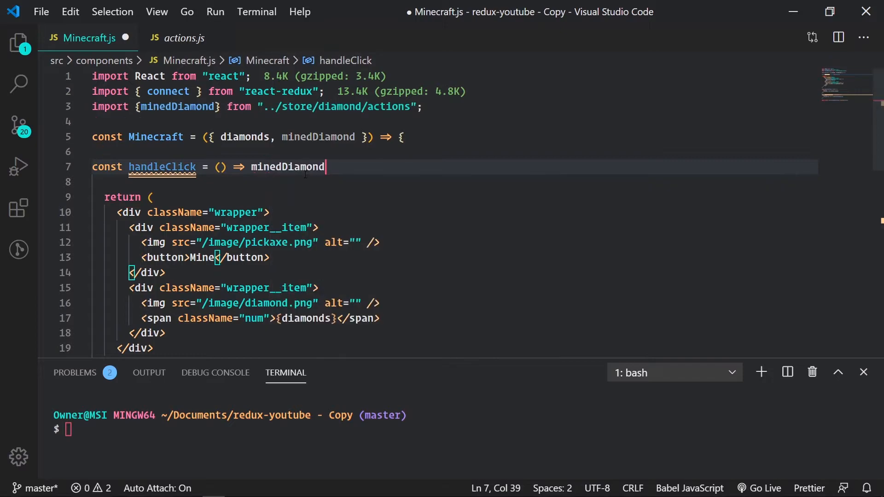
type("()")
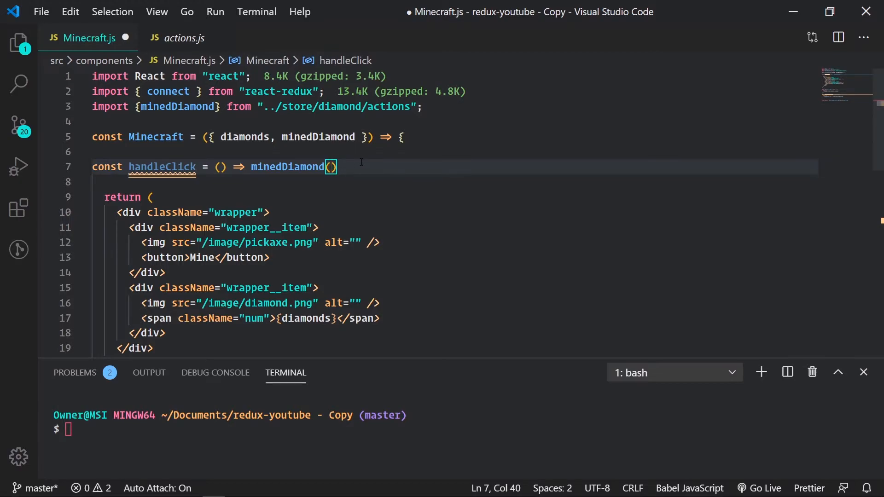
key("ctrl+p")
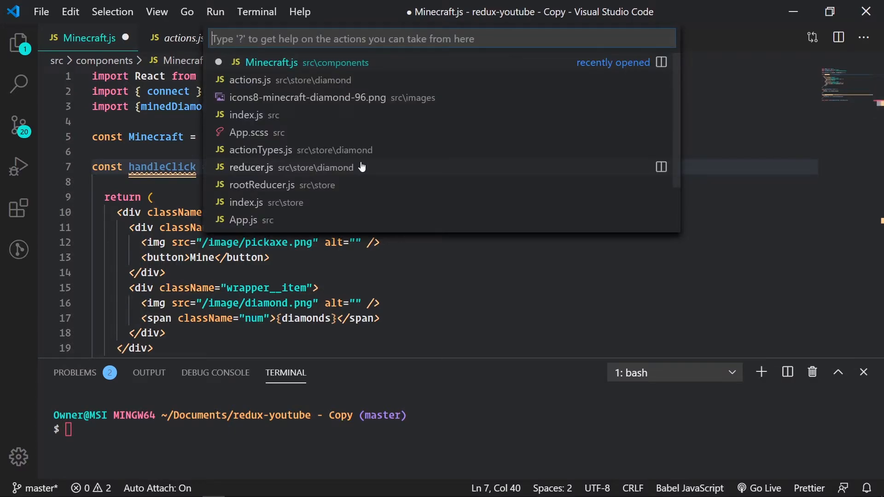
Review the diamond reducer.js, then switch back to Minecraft.js
type("a")
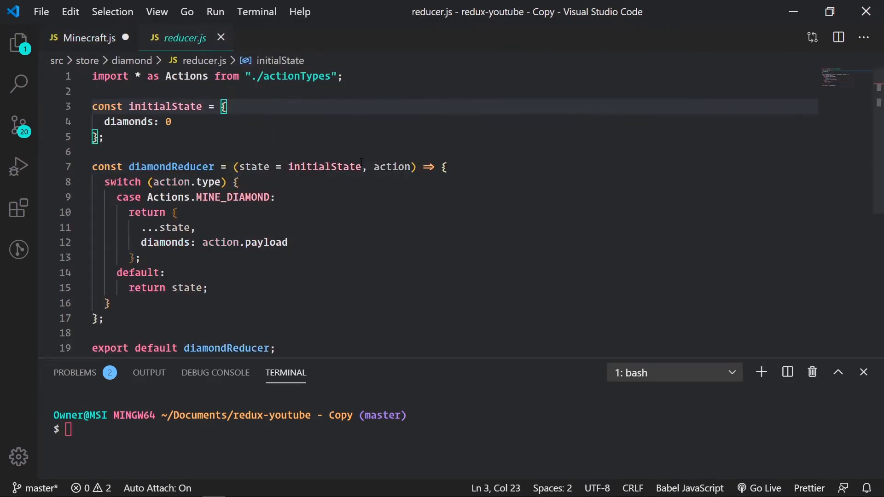
scroll("down", 3)
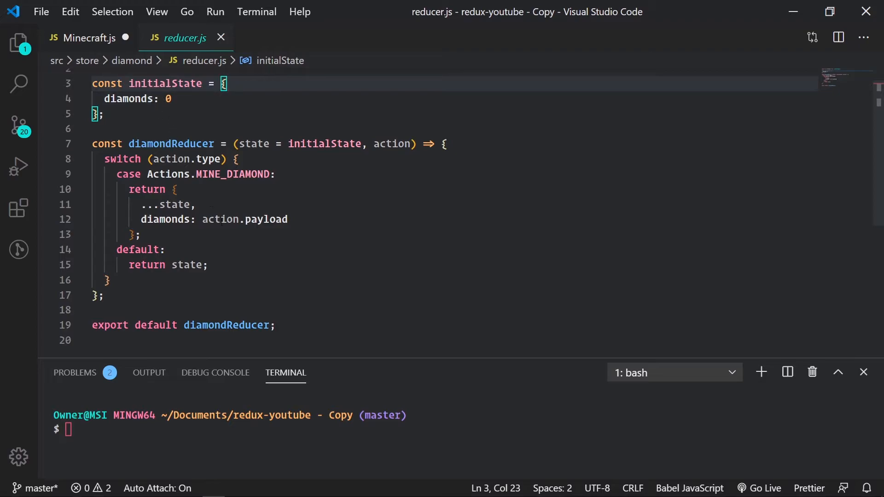
mouse_move(88, 46)
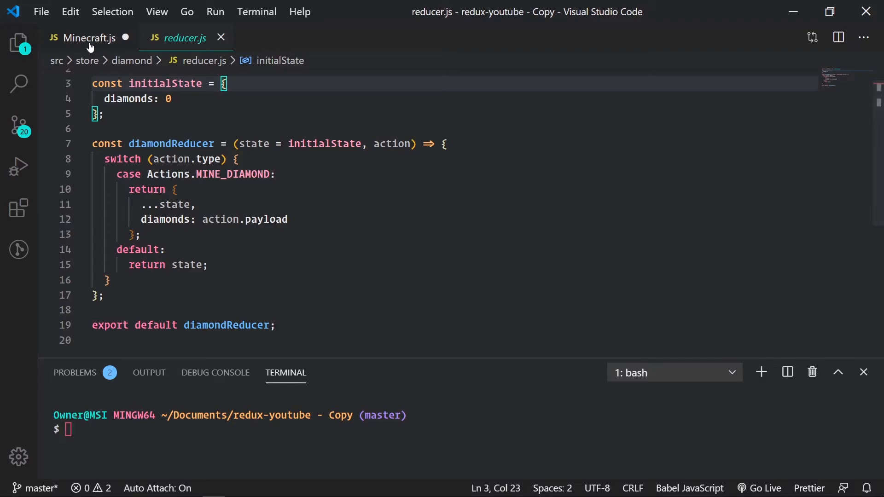
left_click(85, 38)
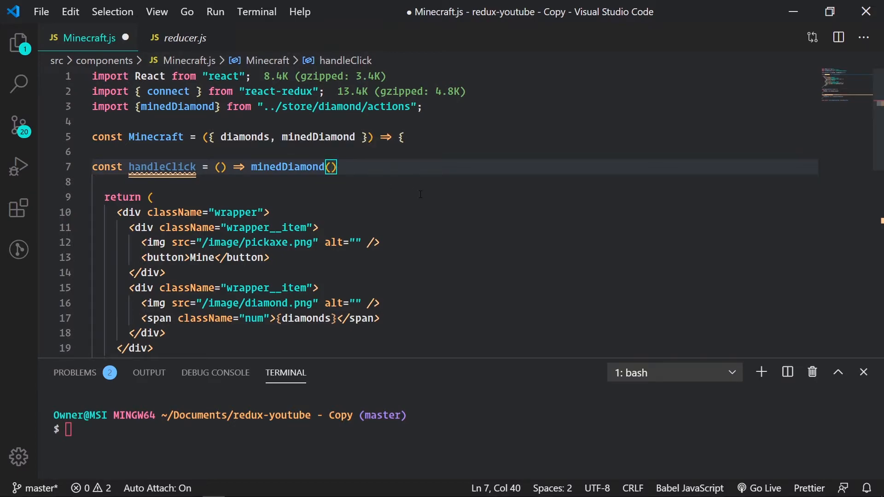
Call minedDiamond(diamonds + 1), add onClick={handleClick} to the Mine button, and save
type("di")
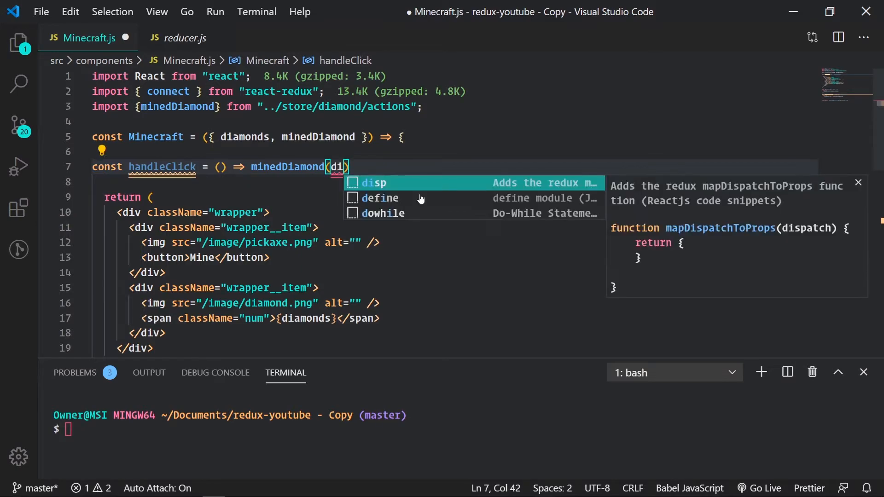
type("amonds")
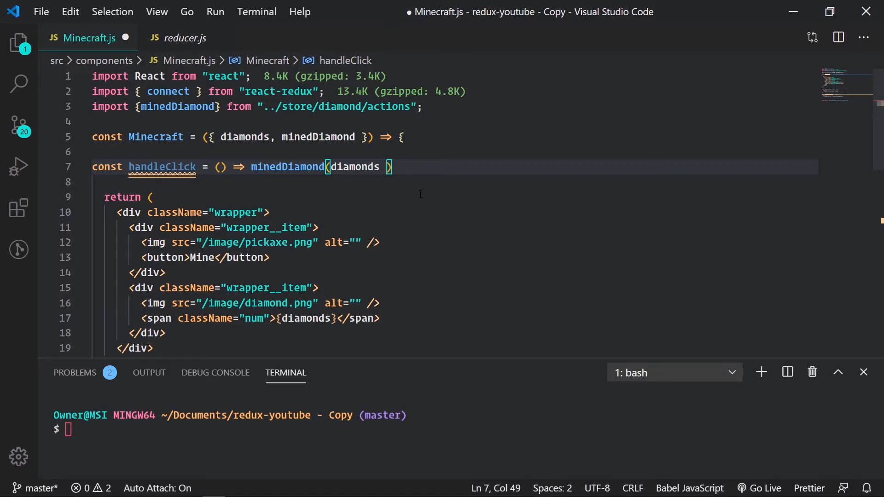
type("+ 1")
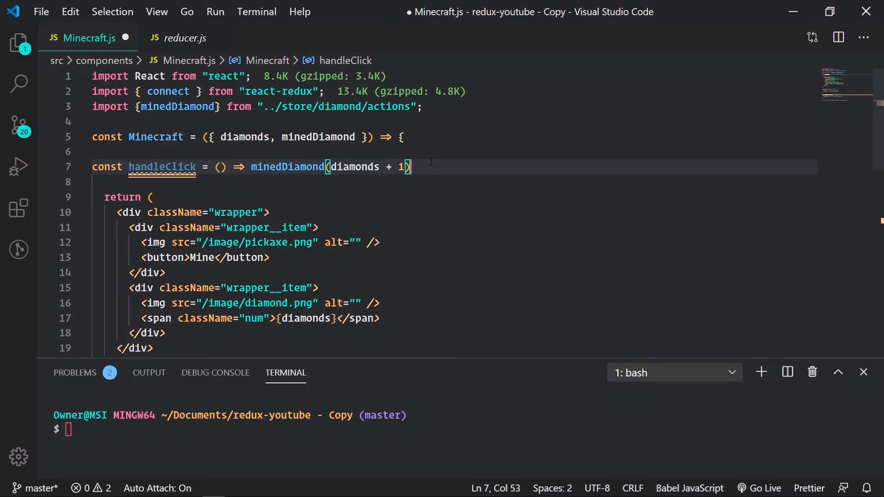
scroll("down", 3)
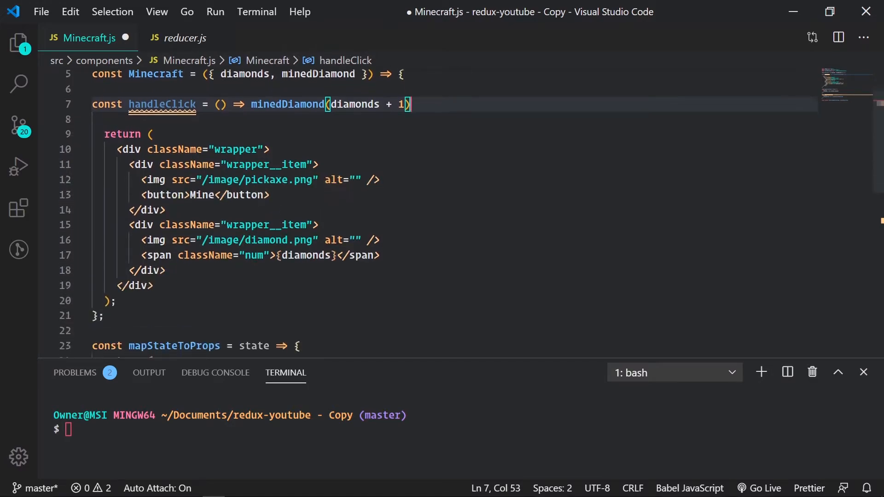
type("onClick")
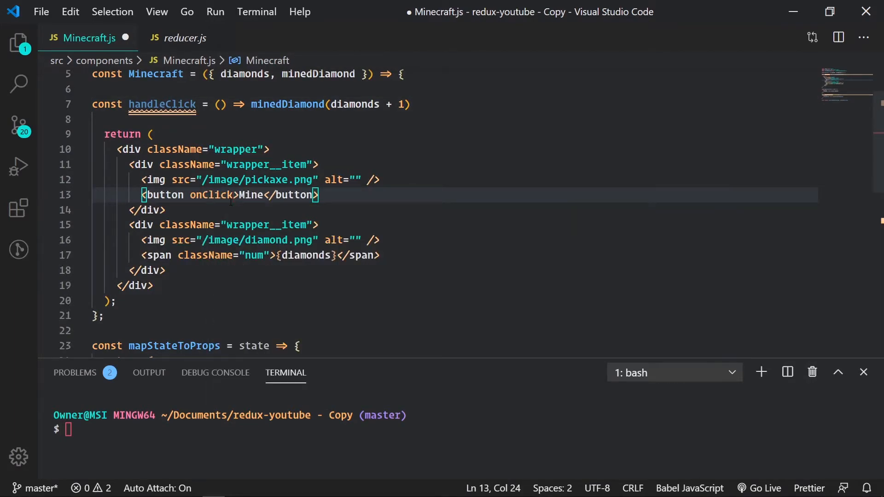
type("{hand")
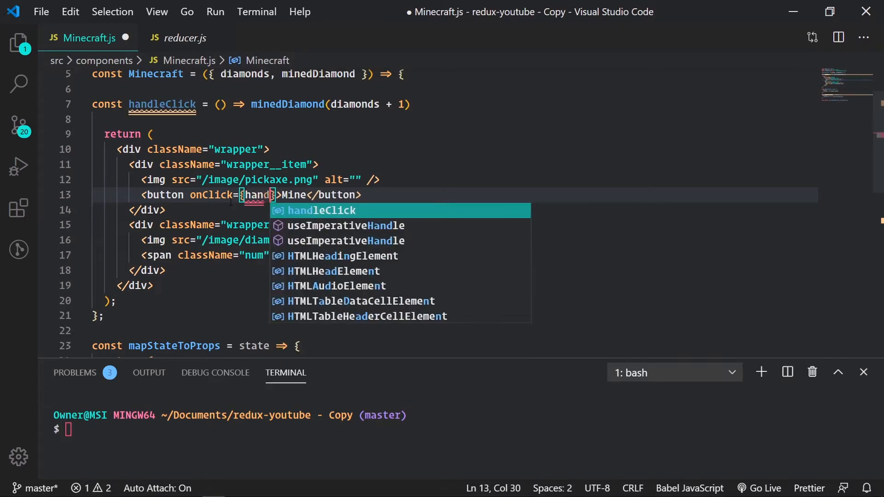
key("Enter")
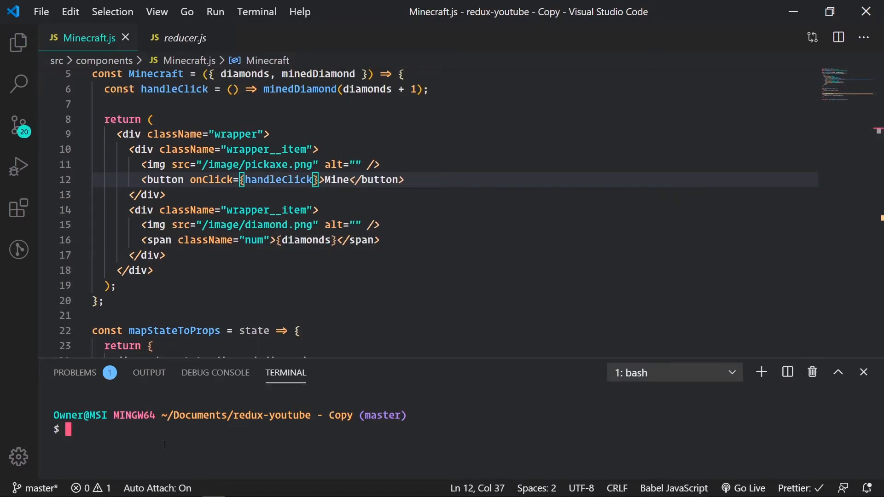
Run npm start, try Mine in Firefox (TypeError: minedDiamond is not a function), return to VS Code
type("npm start")
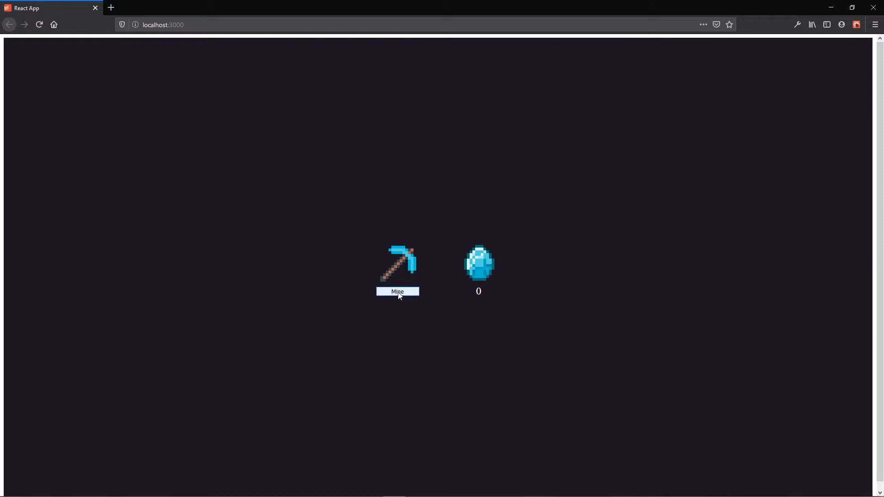
left_click(397, 291)
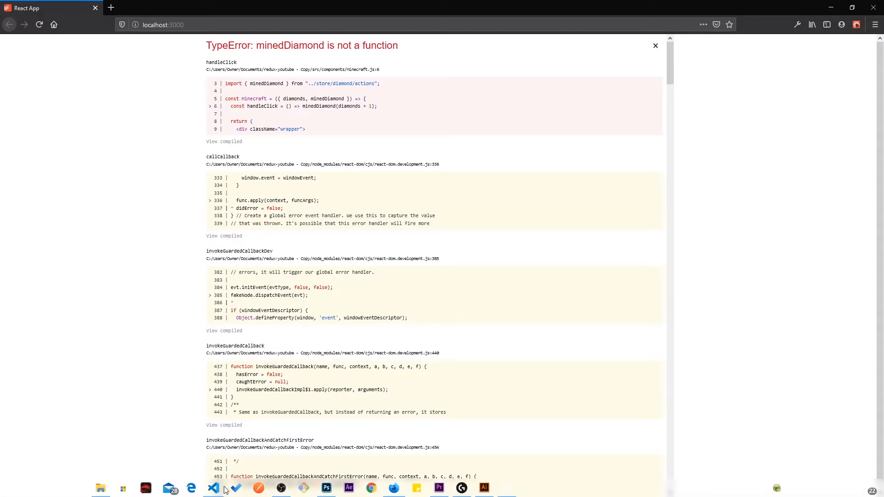
left_click(212, 488)
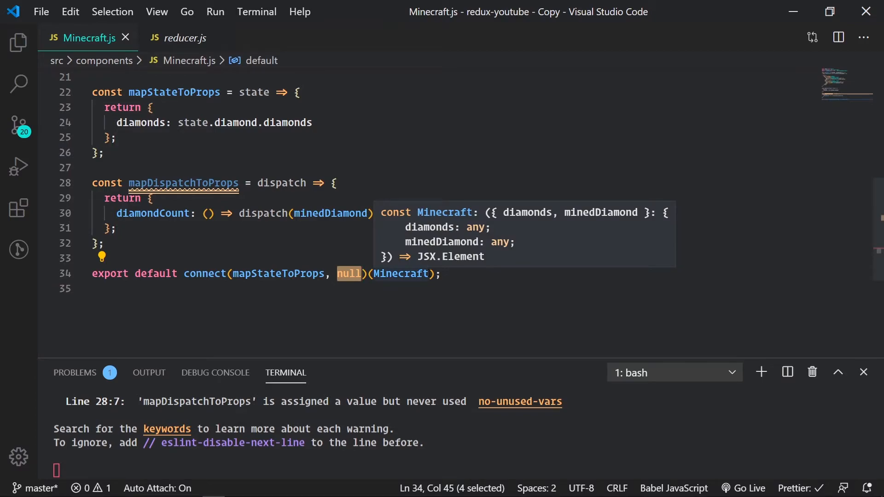
Replace null with mapDispatchToProps in connect(), save, and recheck the app in Firefox
type("map")
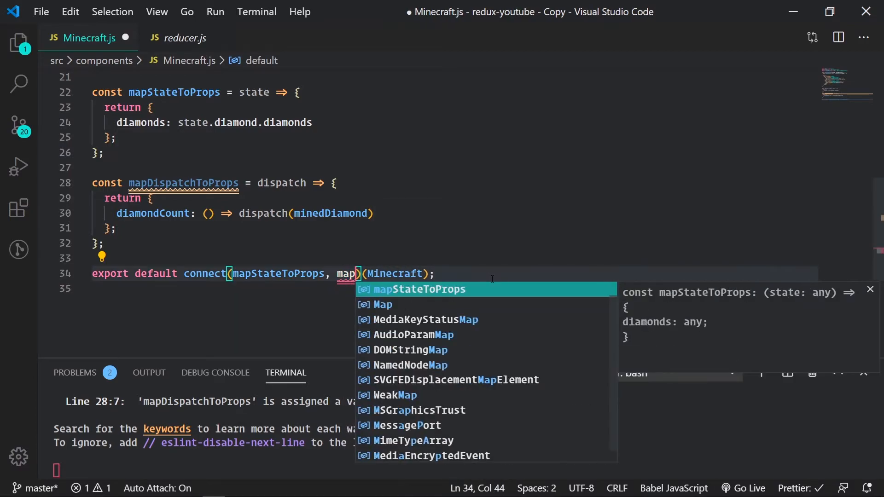
key("Escape")
type("DispatchToProps")
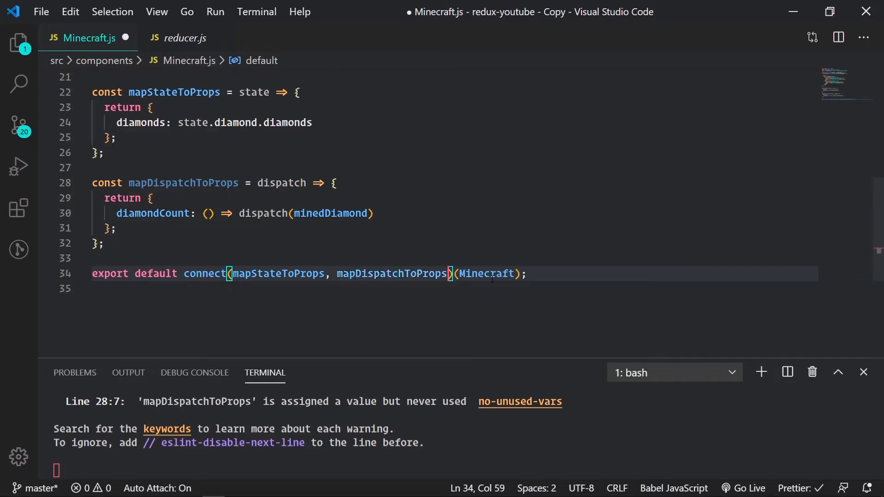
key("ctrl+s")
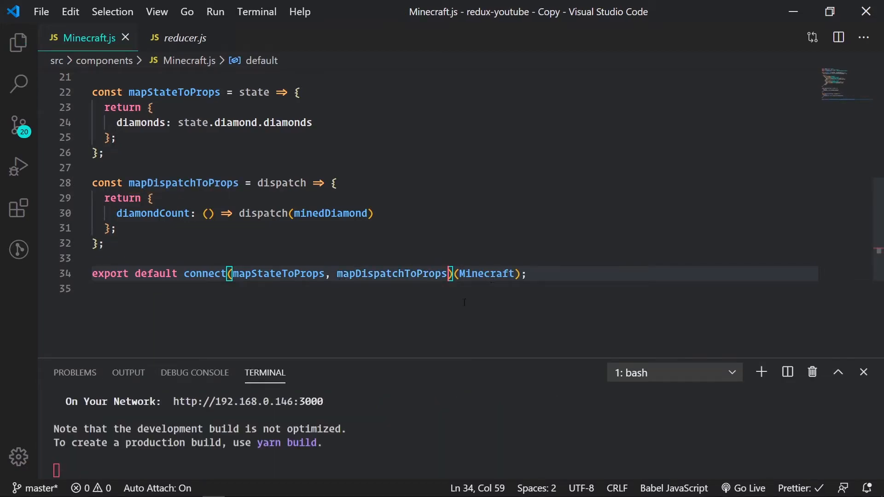
left_click(393, 488)
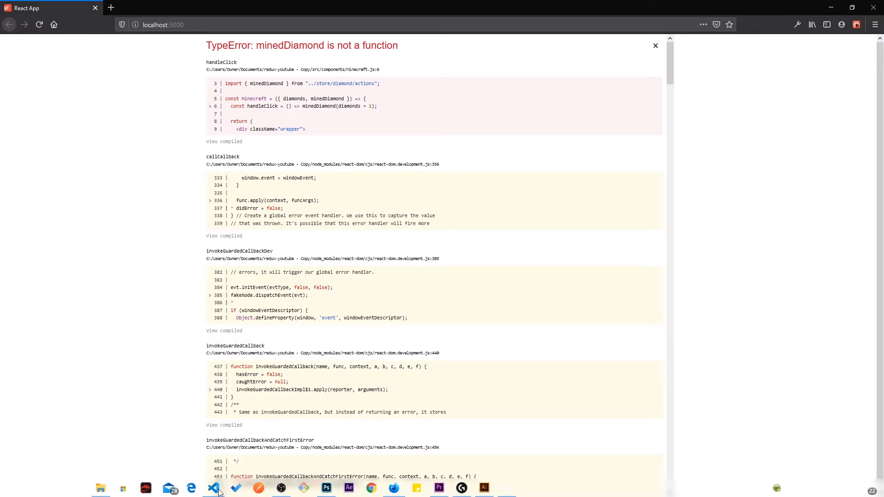
left_click(213, 488)
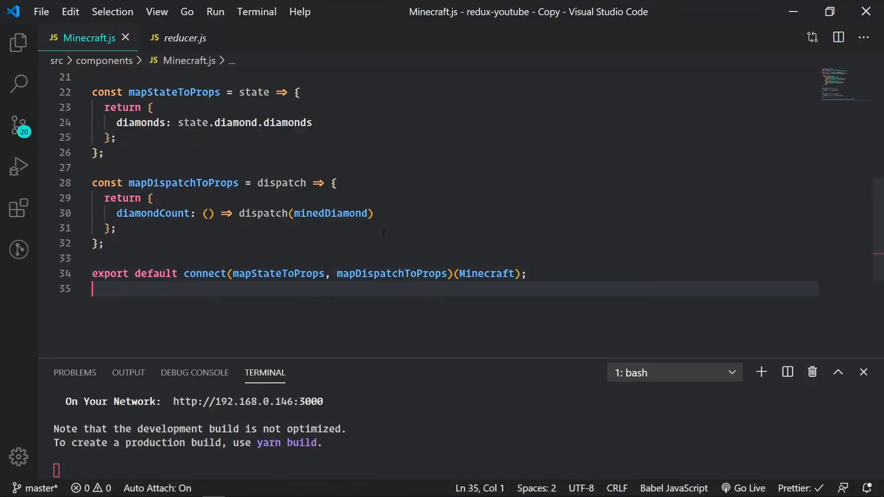
Call minedDiamond() inside dispatch, retest Mine (still not a function), return to the editor
double_click(331, 213)
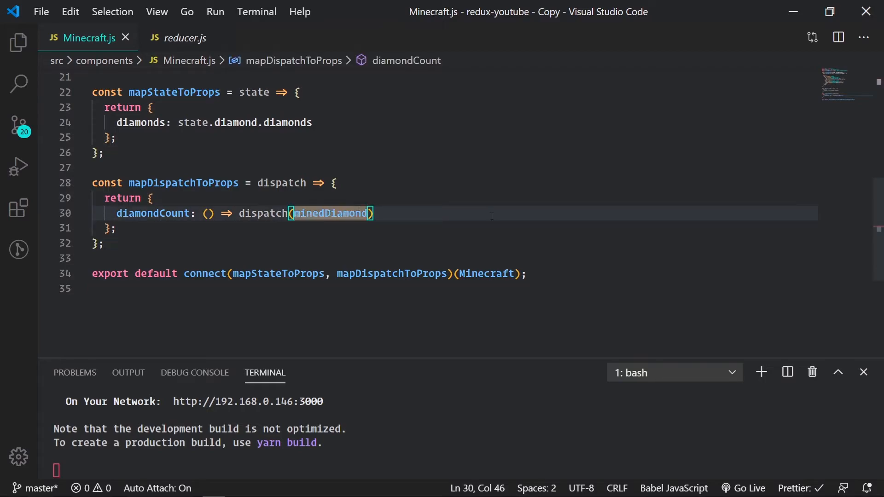
type("(")
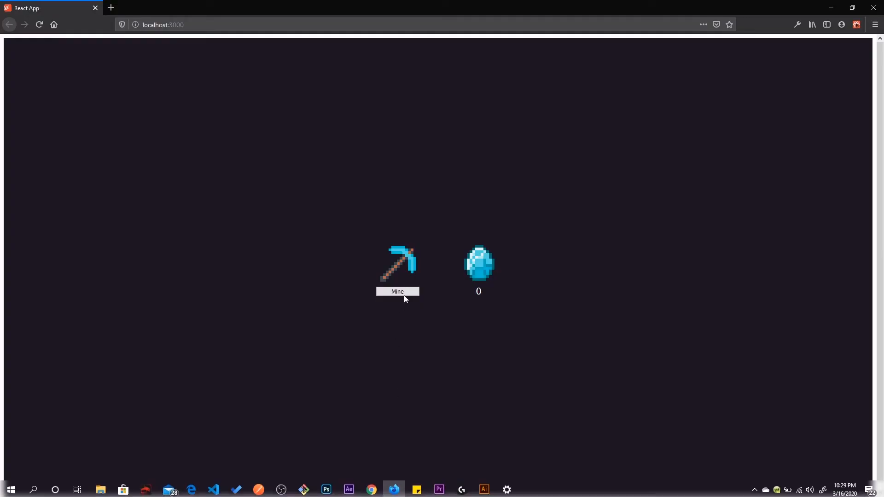
left_click(397, 292)
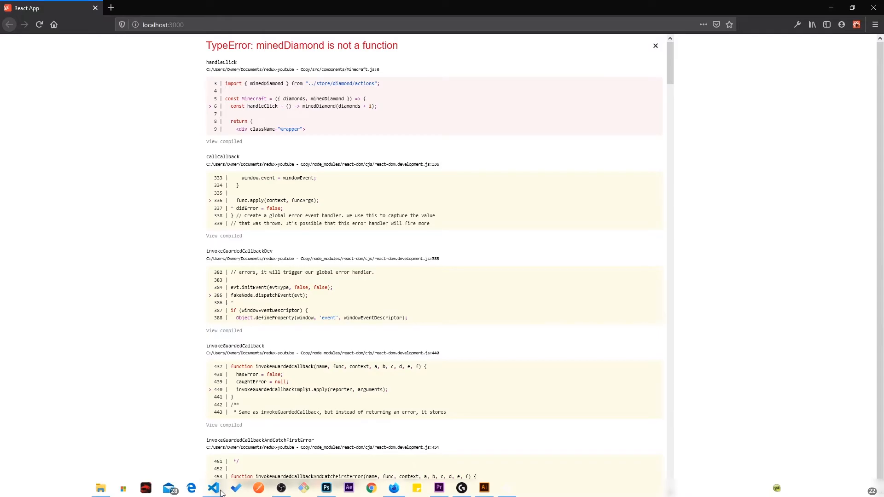
left_click(213, 488)
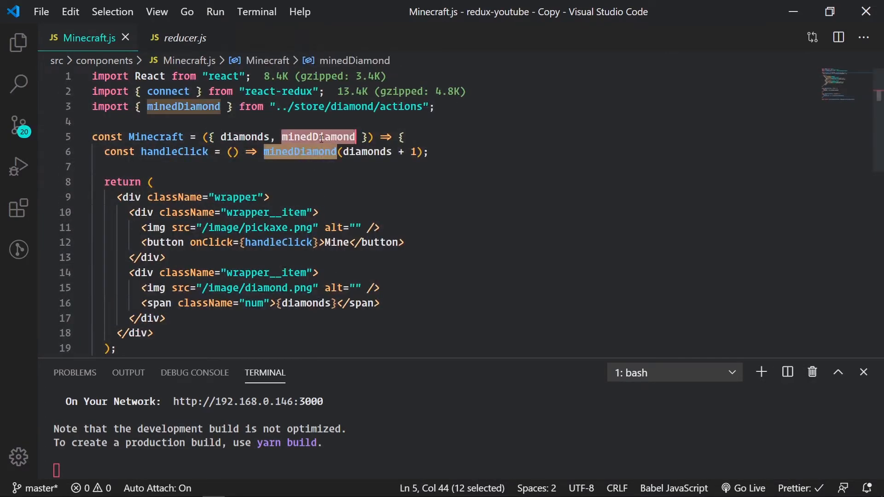
Rename the prop to diamondCount in destructuring and handleClick, add console.log(diamonds), save and try Mine
type("diam")
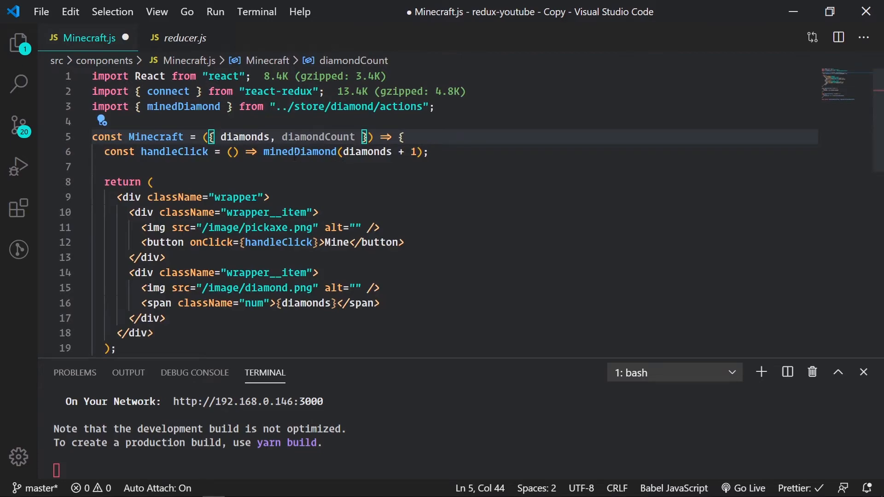
type("diam")
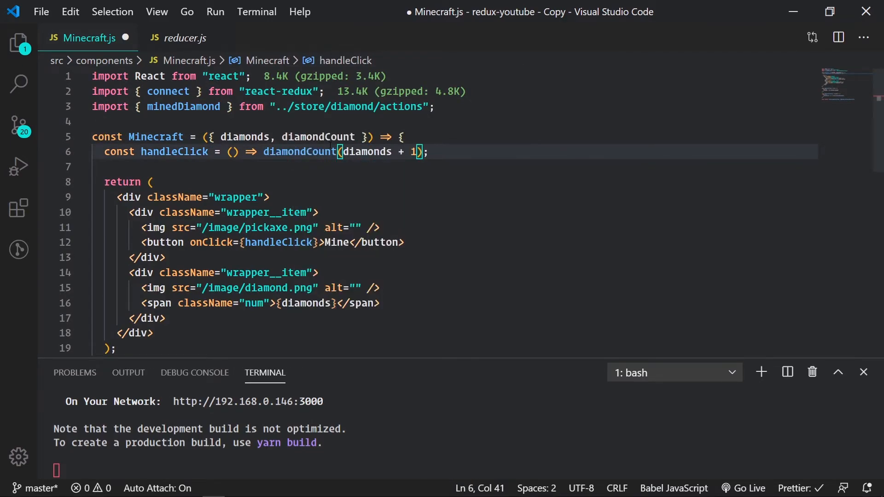
left_click(430, 151)
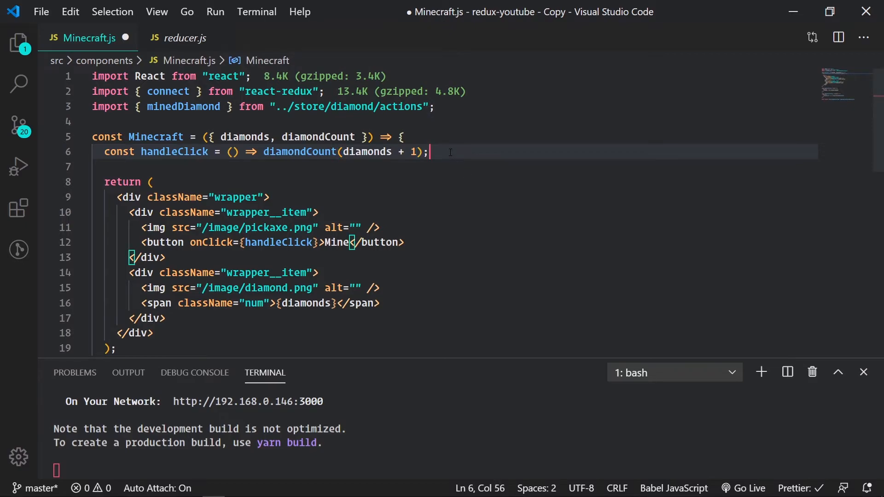
key("ctrl+s")
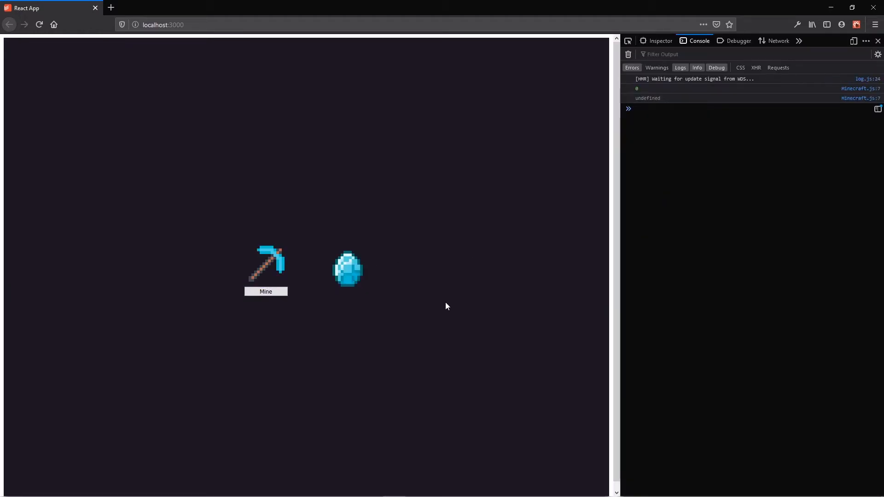
left_click(265, 292)
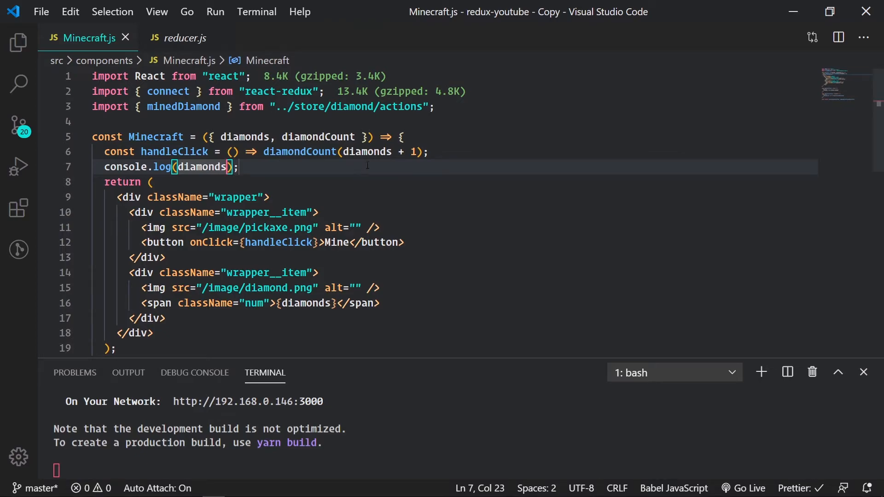
Give diamondCount an e parameter and forward e into minedDiamond(e), then save
scroll("down", 3)
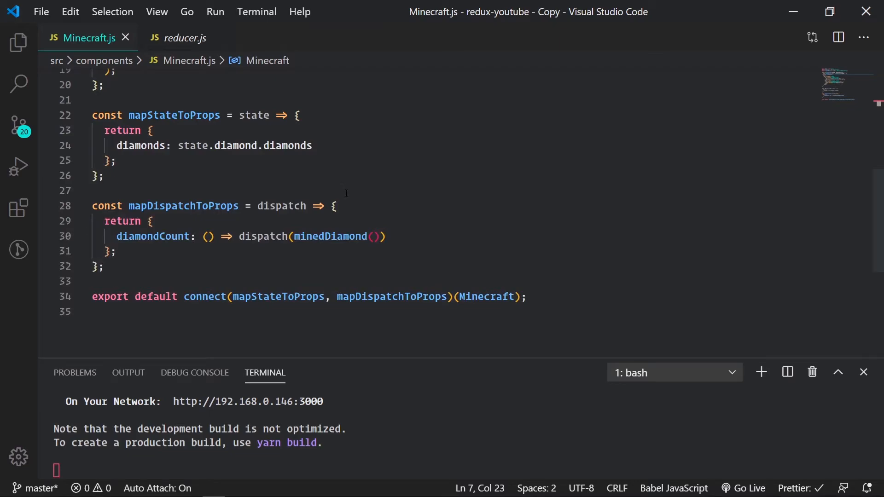
left_click(208, 237)
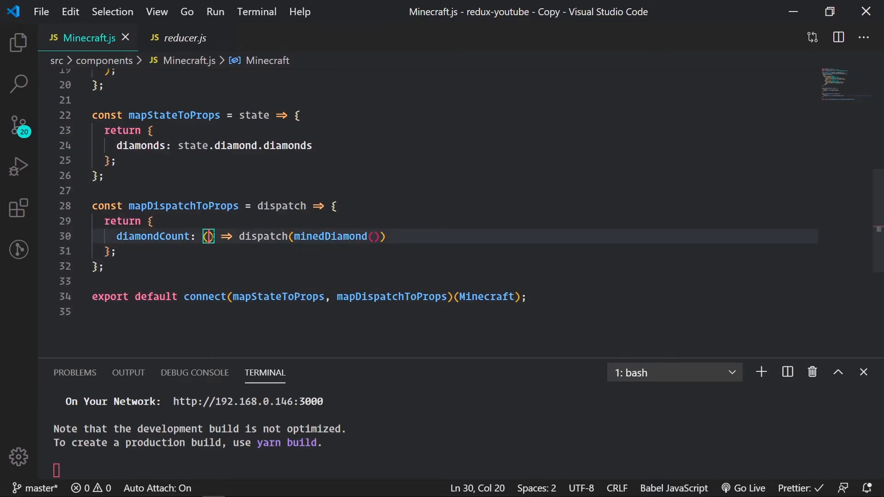
type("e")
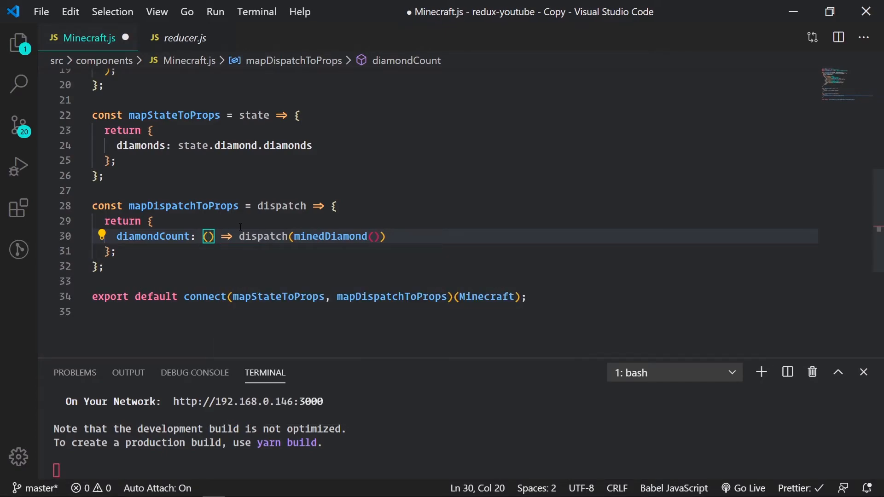
type("e")
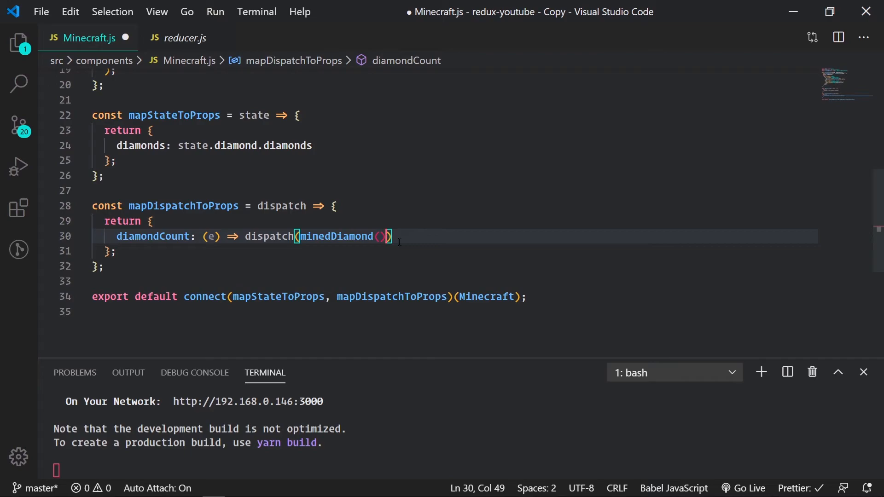
type("e")
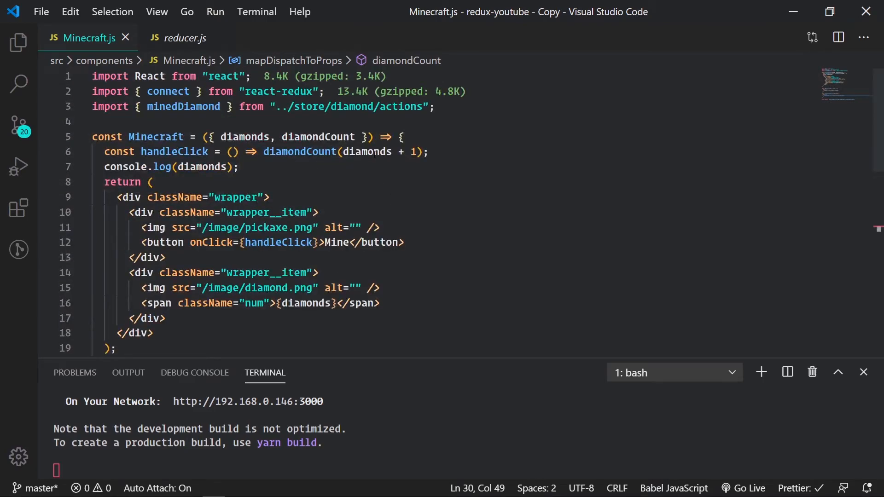
scroll("down", 3)
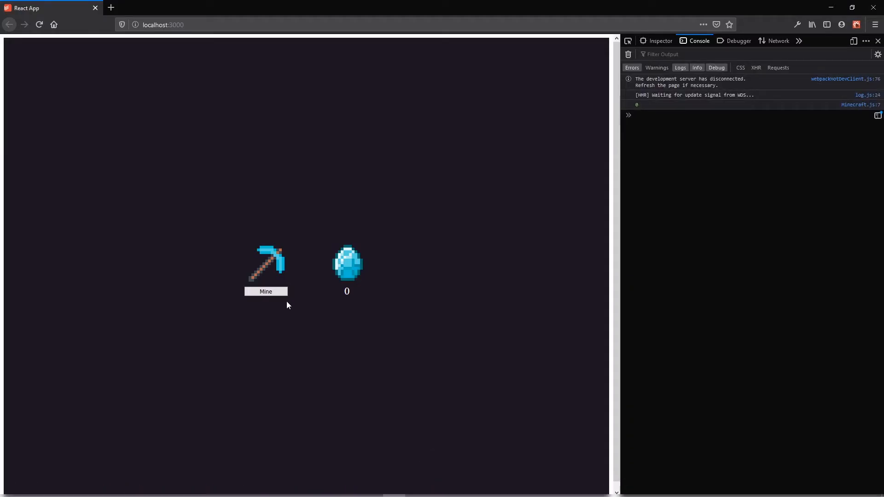
left_click(265, 292)
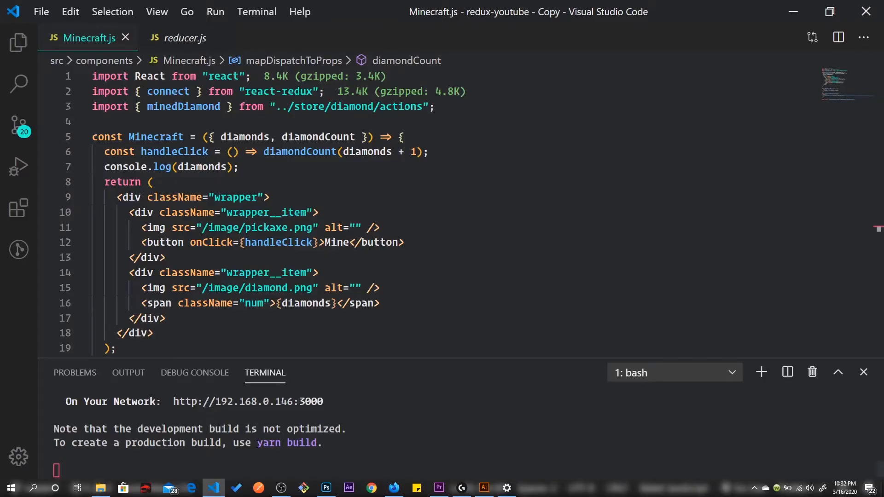
left_click(390, 290)
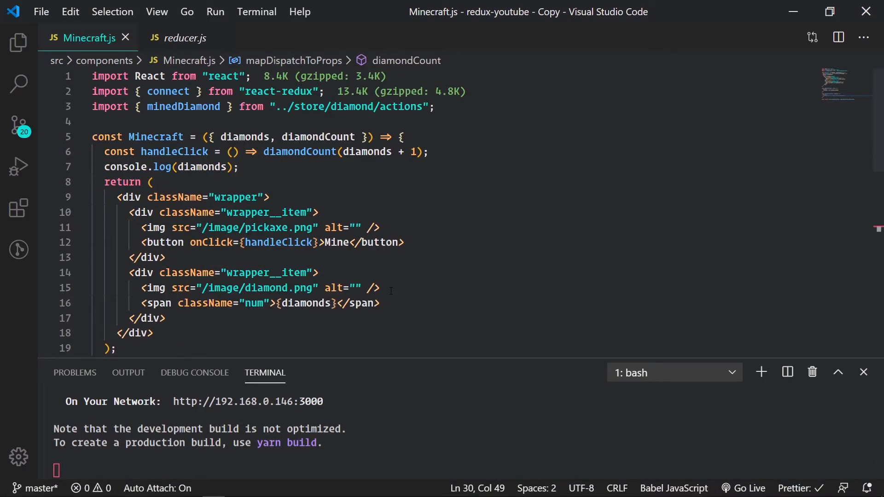
Replace the dispatch arrow function with the object shorthand { minedDiamond } and save
scroll("down", 3)
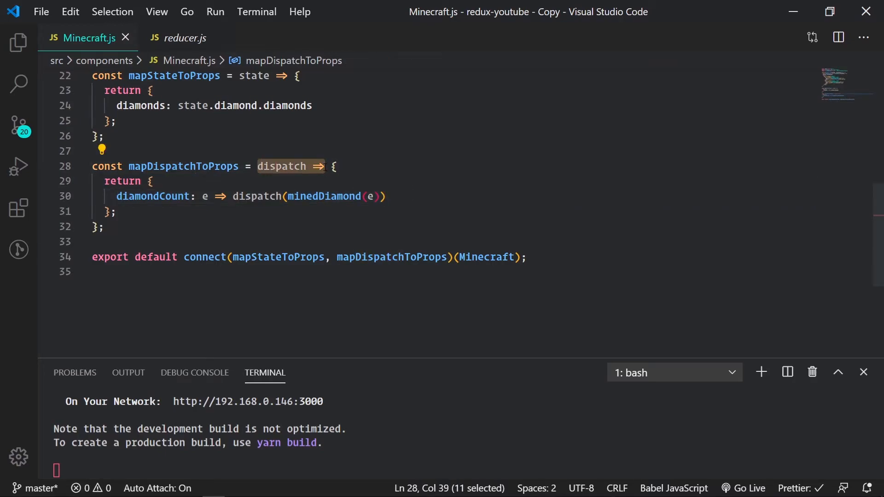
key("Delete")
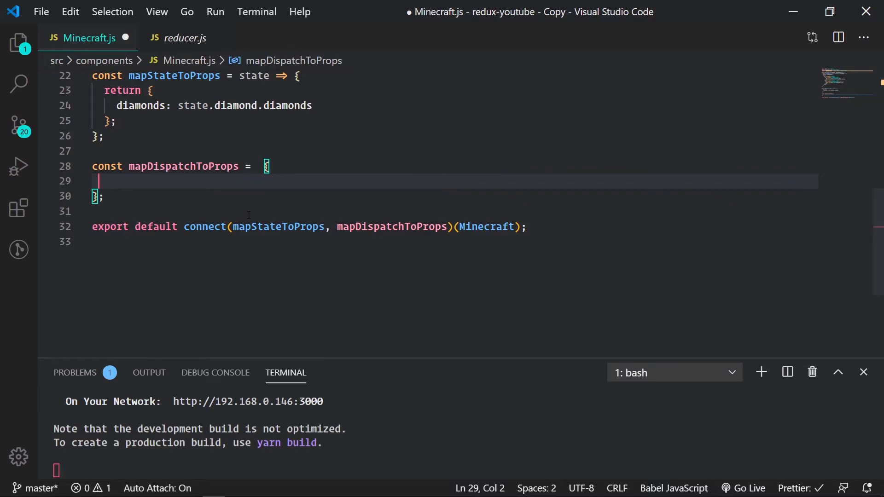
type("minedDiamond")
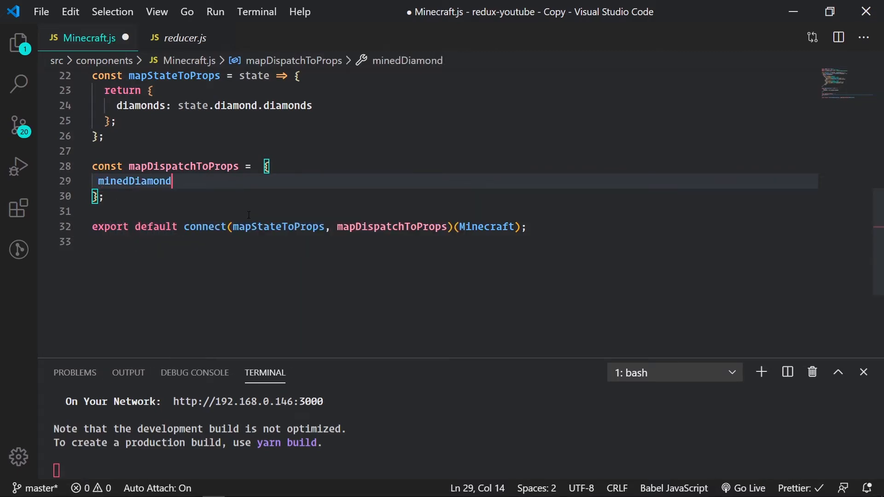
key("ctrl+s")
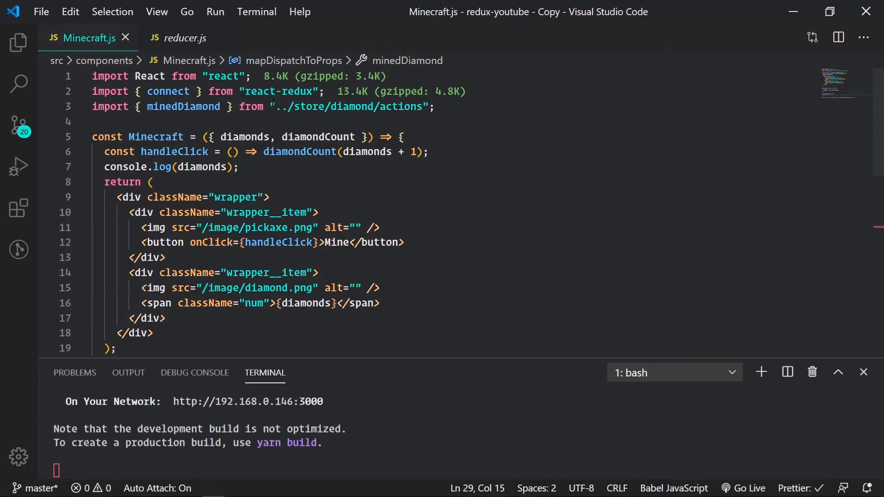
scroll("down", 3)
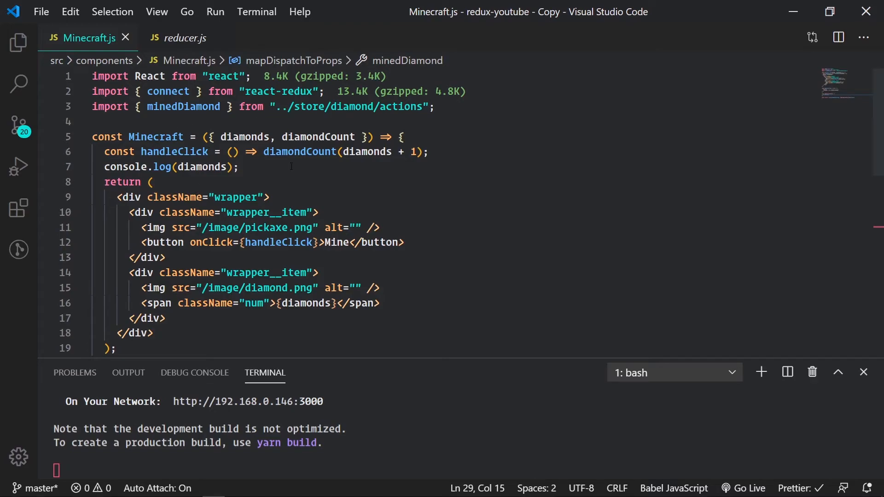
Destructure minedDiamond in props and call minedDiamond(diamonds + 1) in handleClick, then save
double_click(318, 136)
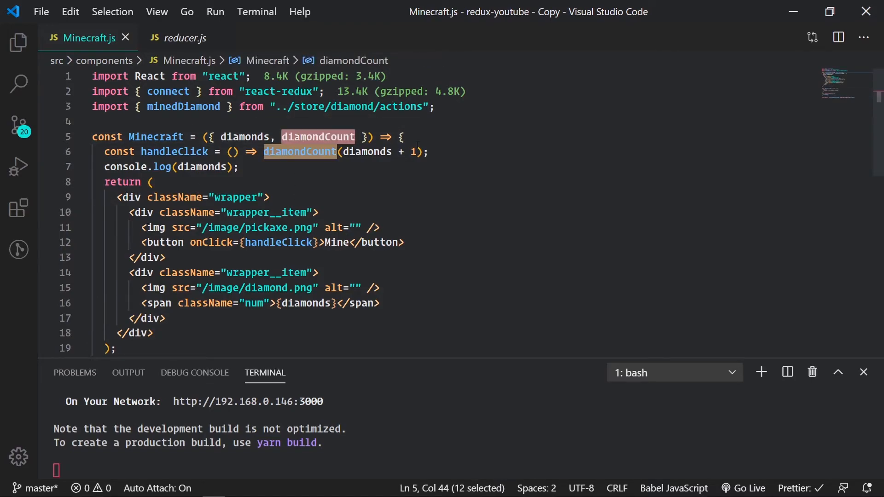
type("mien")
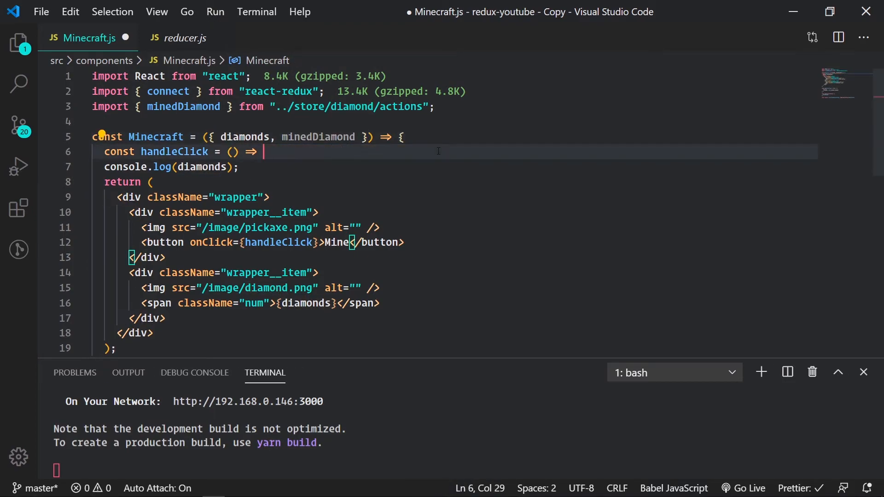
type("minedDiamond")
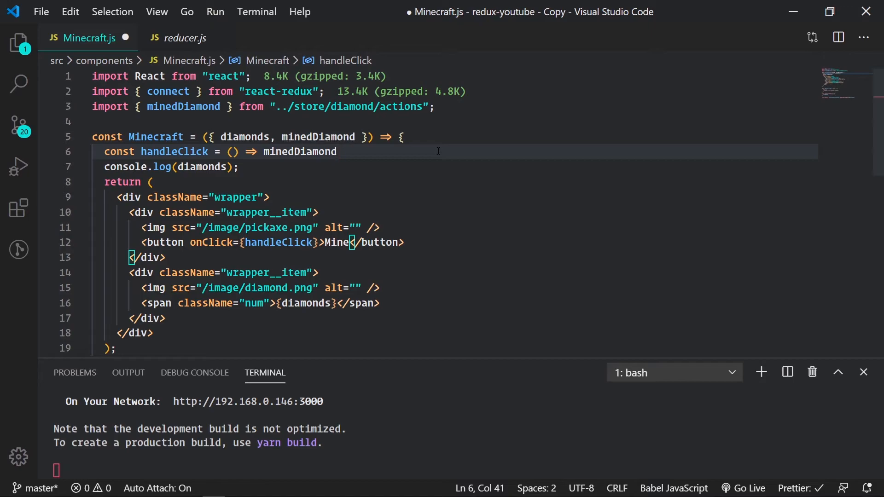
type("()")
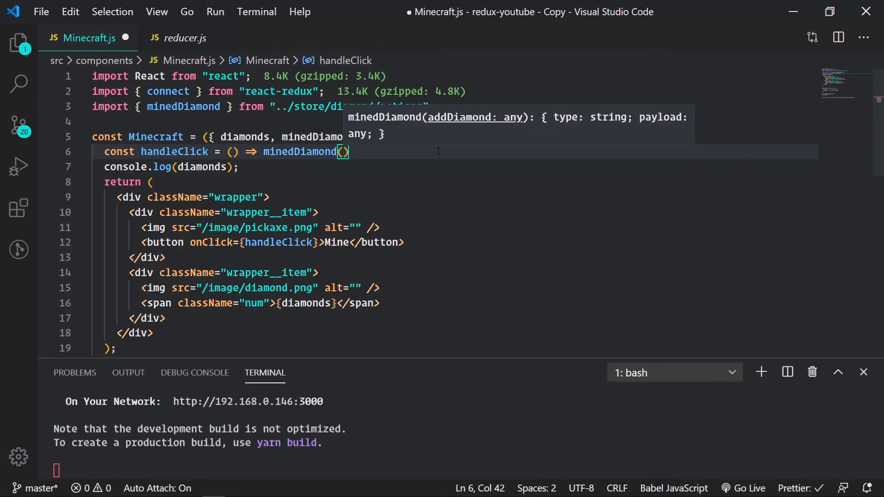
type("diamonds +")
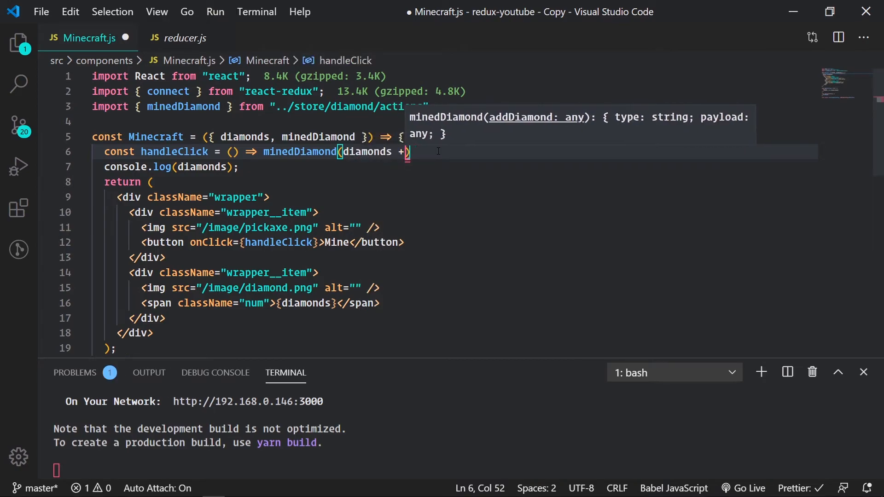
type("1")
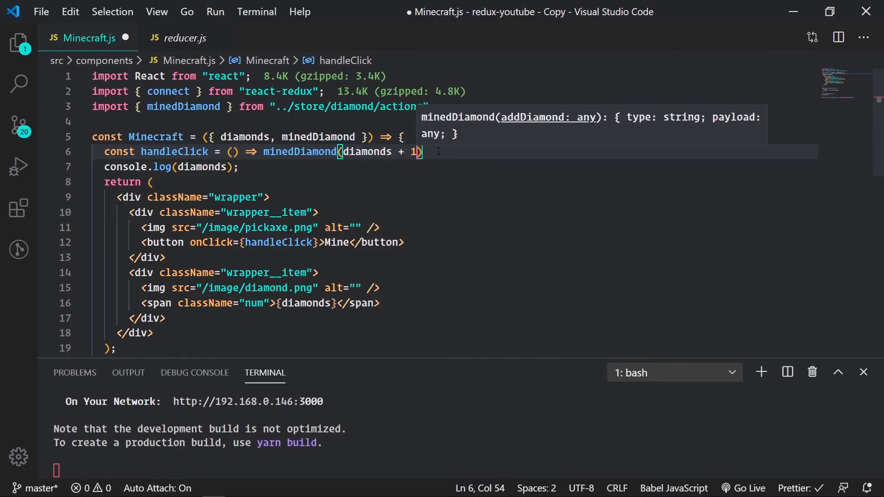
key("ctrl+s")
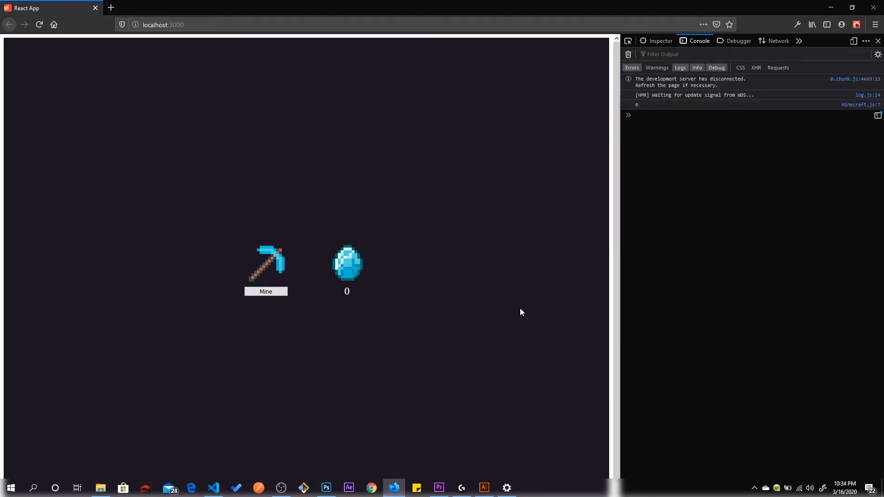
Hide the developer console and mine diamonds so the counter climbs toward 4
left_click(877, 41)
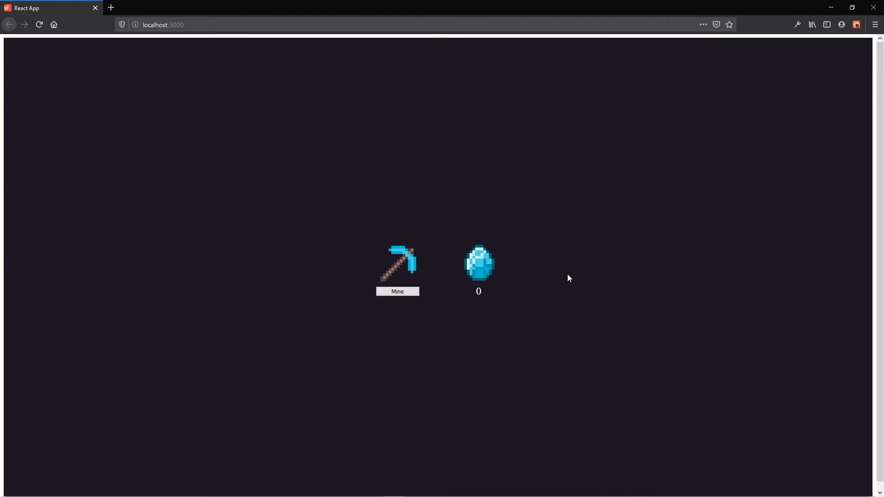
left_click(397, 292)
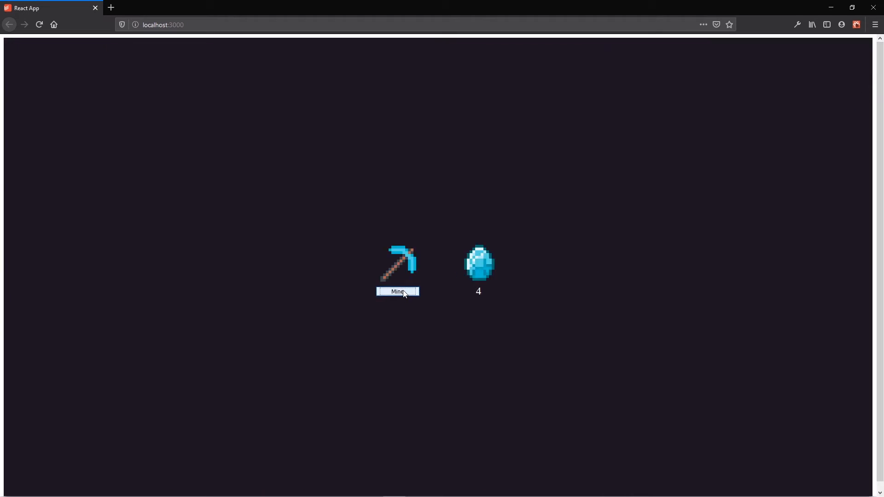
left_click(397, 292)
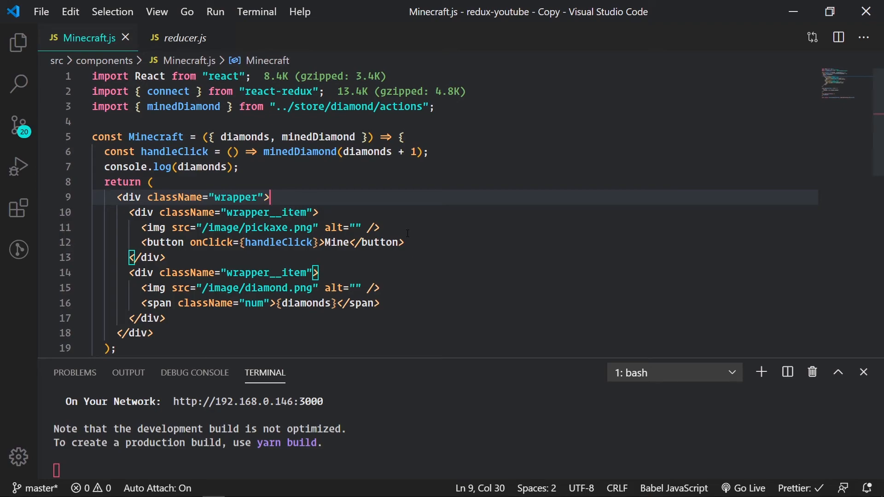
scroll("down", 3)
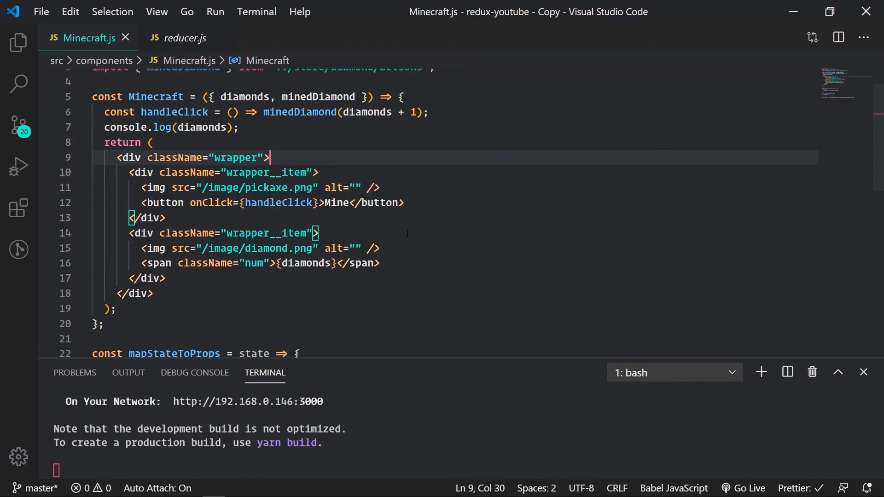
scroll("down", 3)
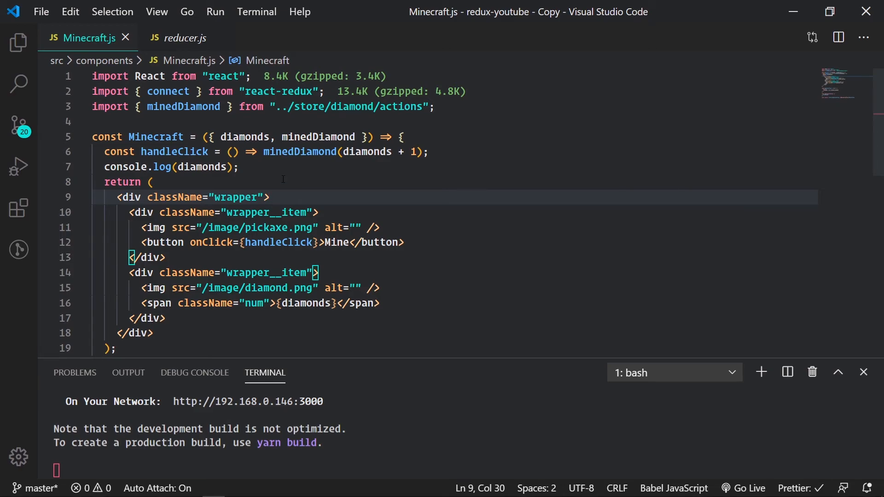
scroll("down", 3)
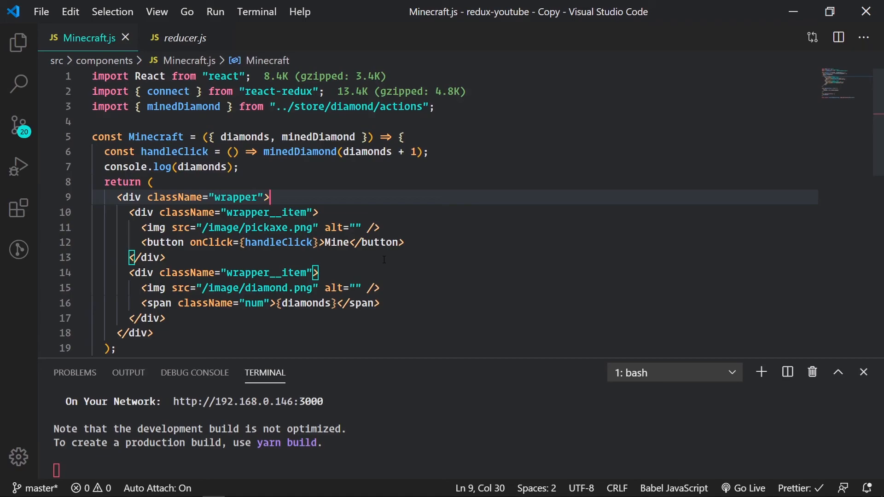
scroll("down", 3)
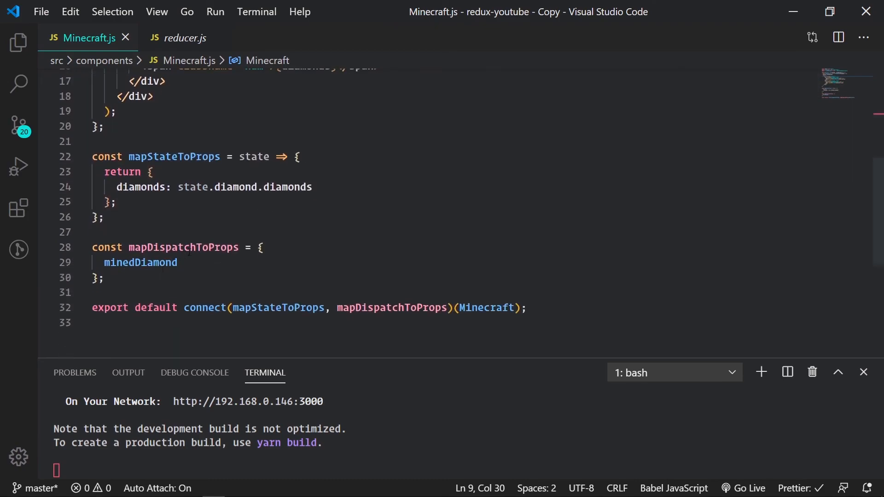
mouse_move(319, 262)
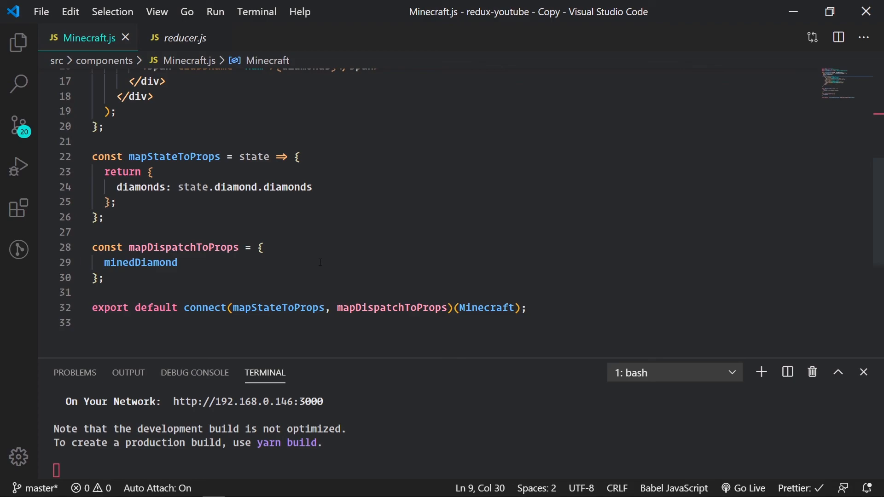